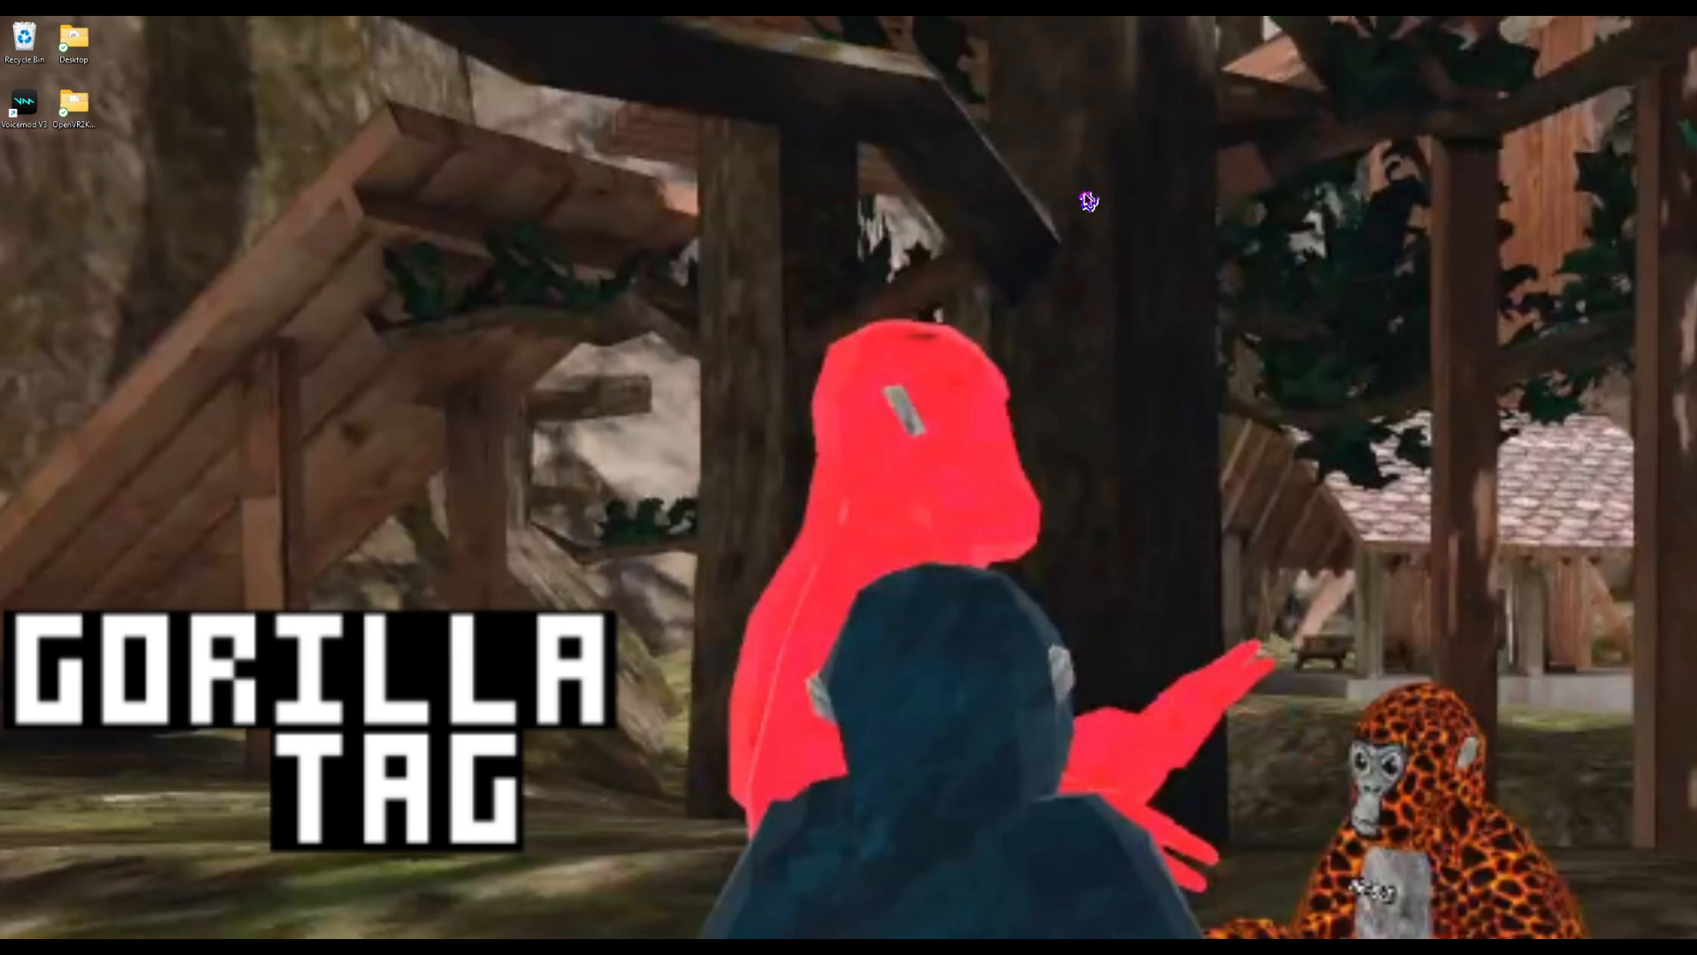
{"action": "mouse_move", "coordinate": [293, 463]}
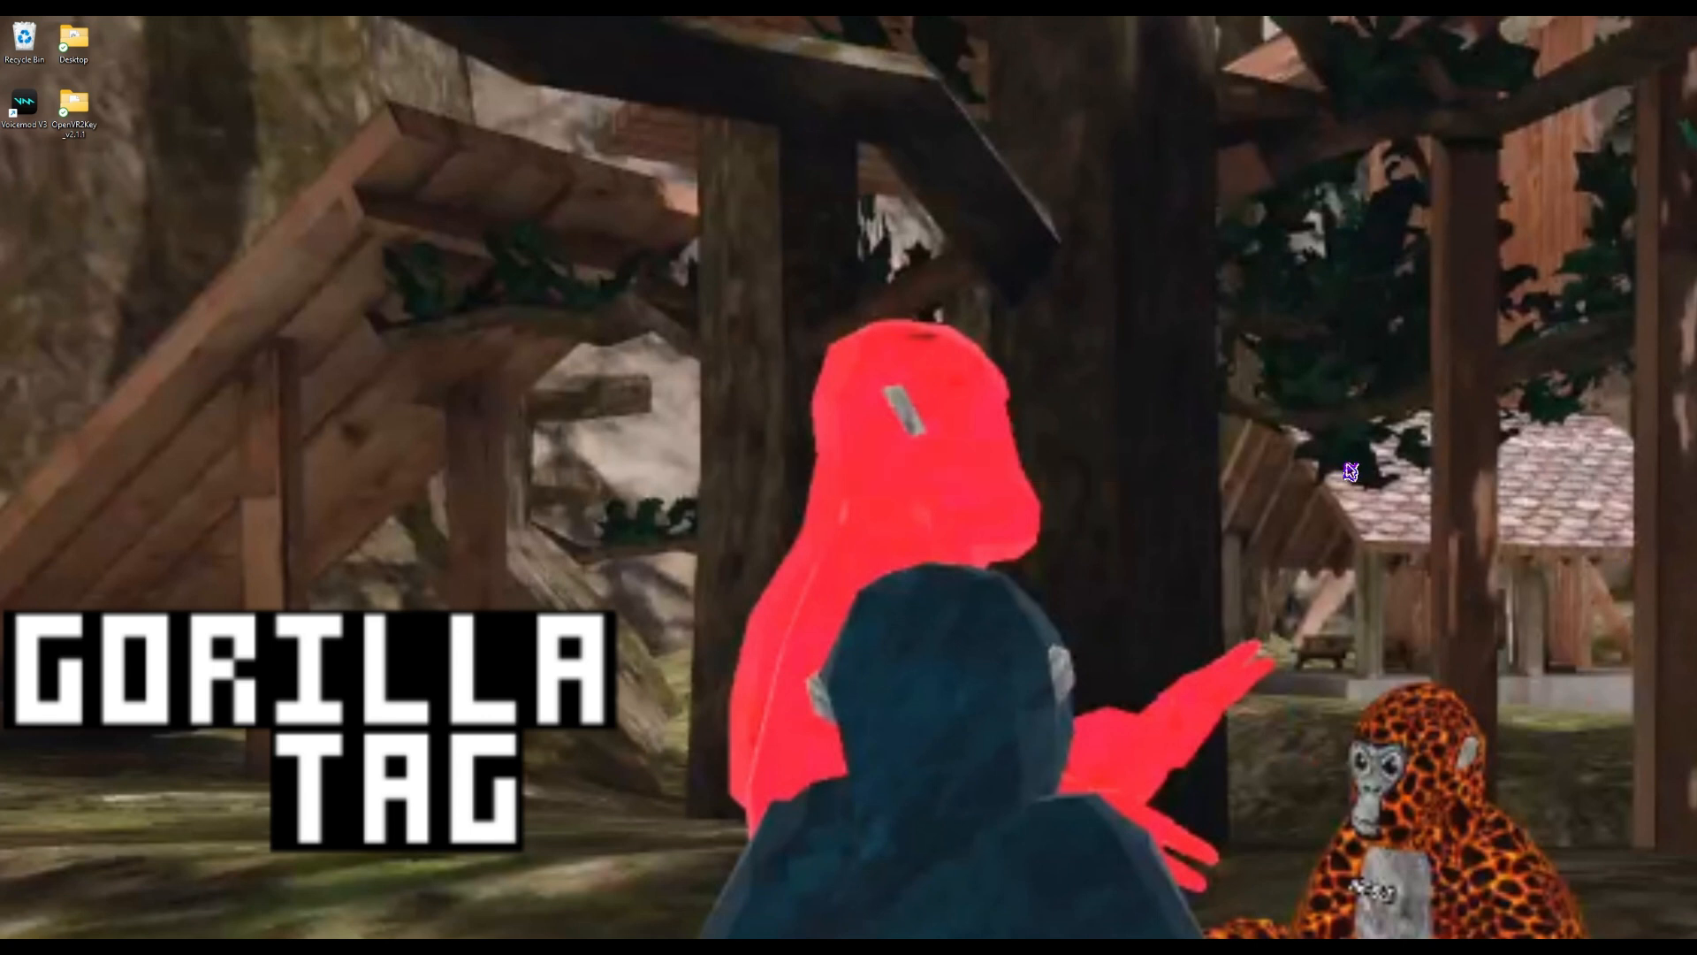
{"action": "mouse_move", "coordinate": [1234, 799]}
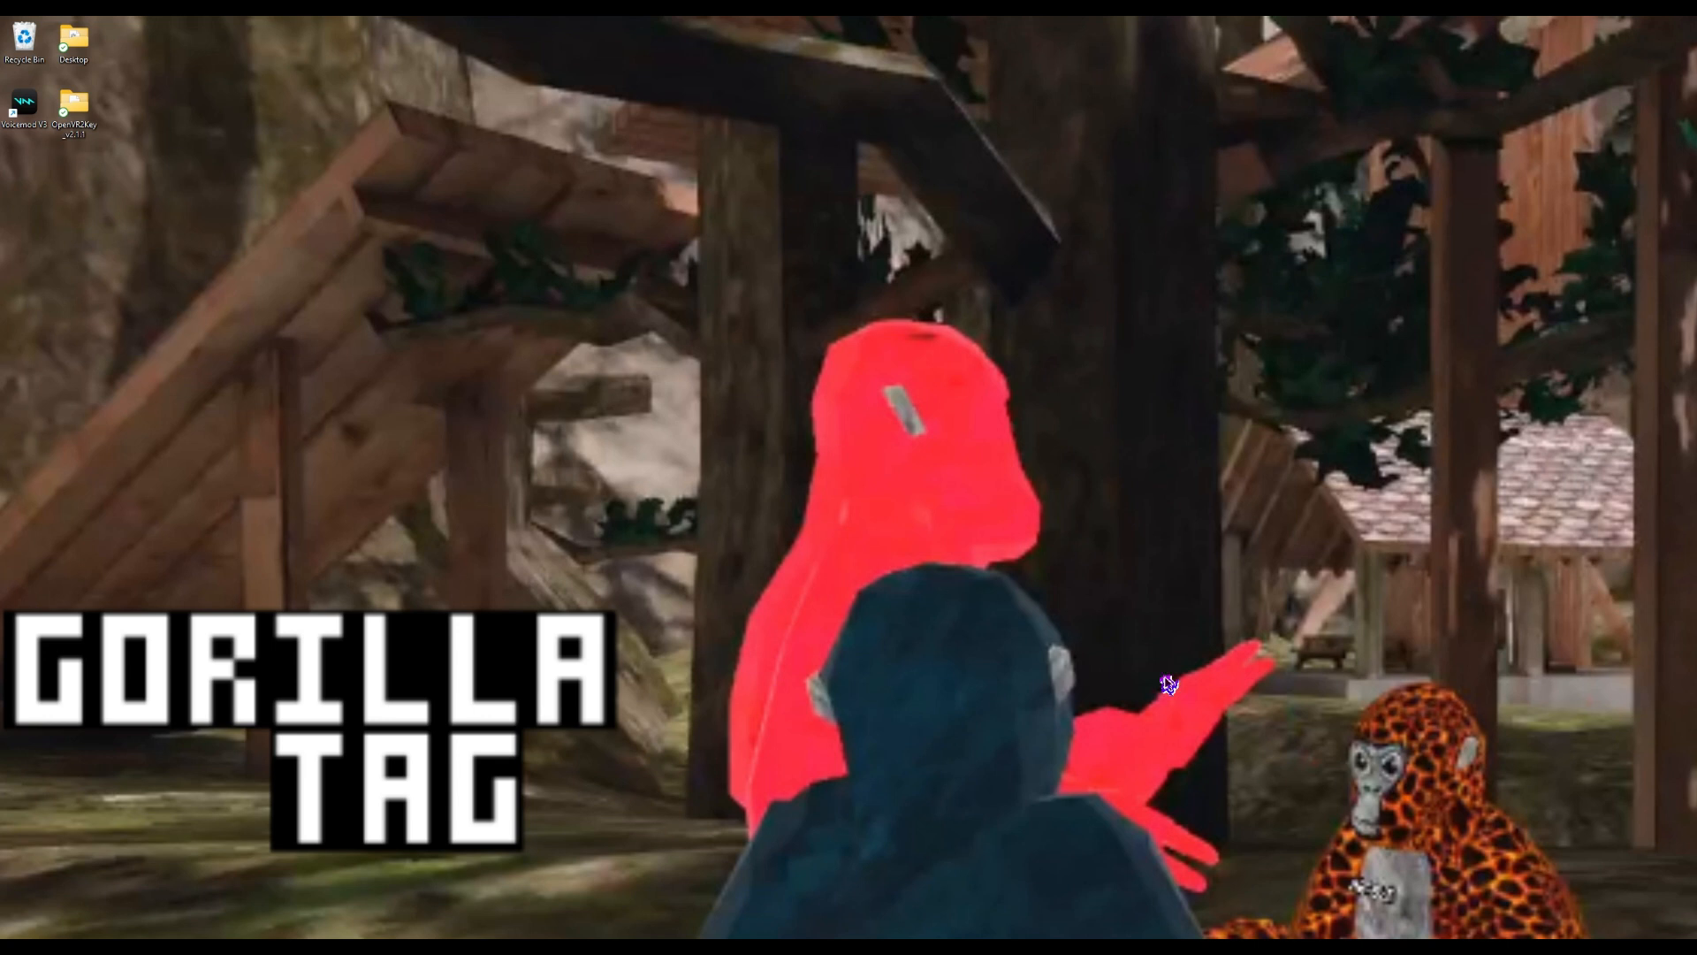
{"action": "mouse_move", "coordinate": [949, 695]}
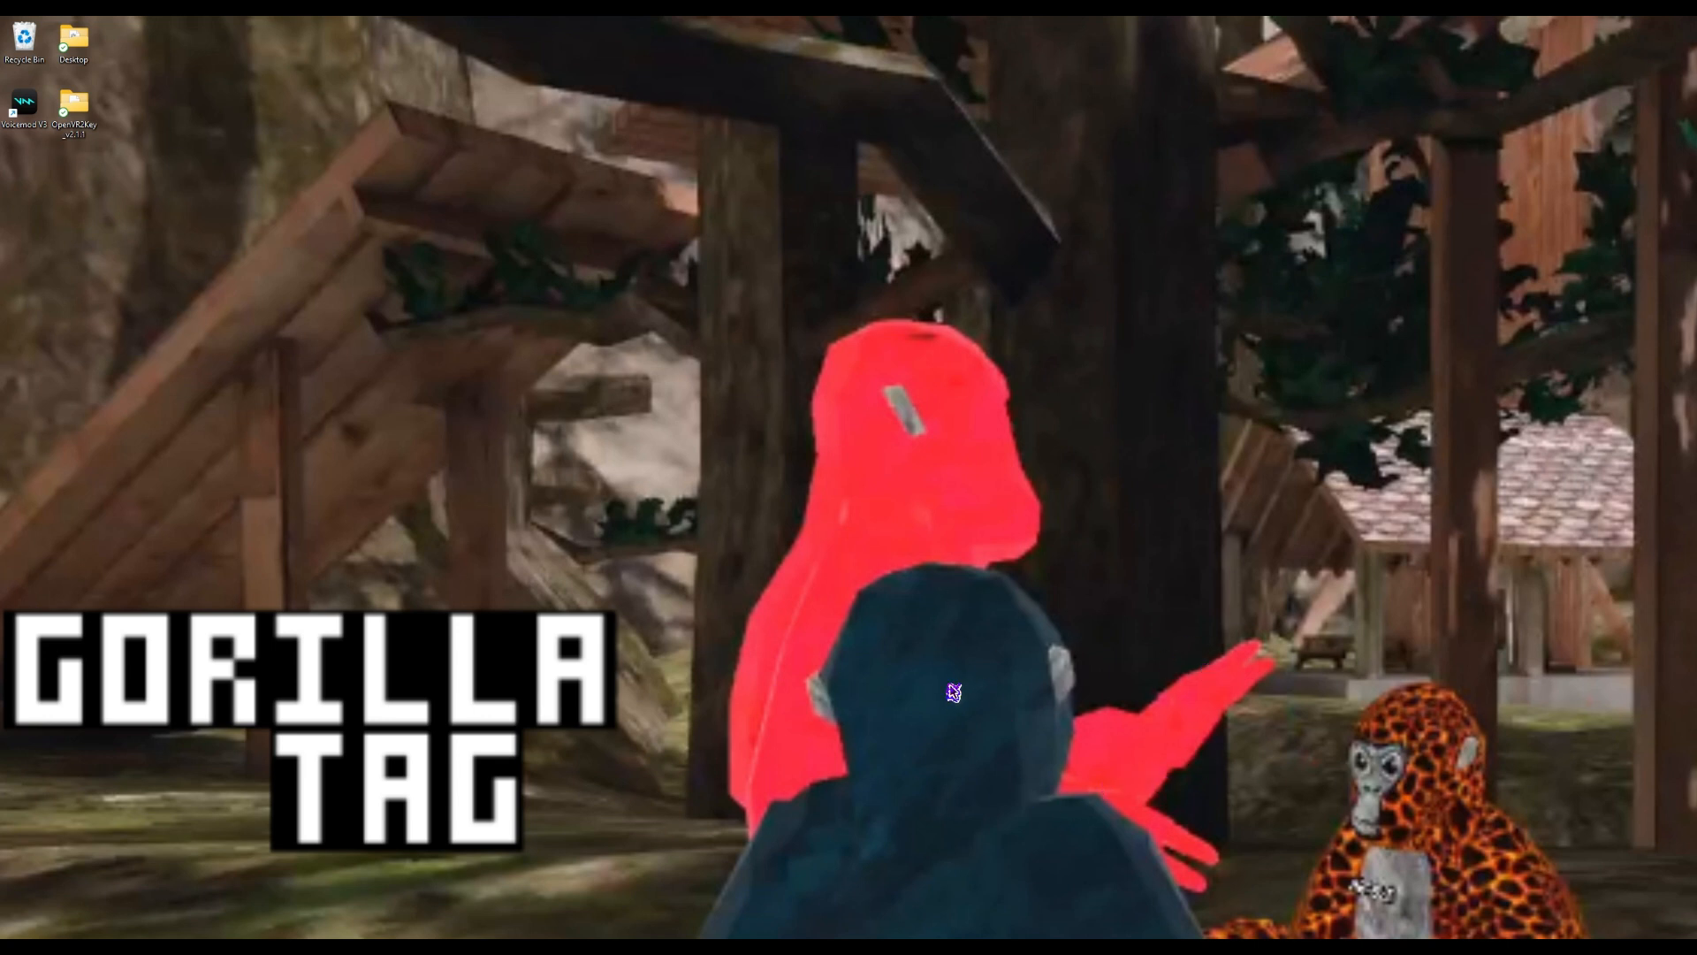
{"action": "mouse_move", "coordinate": [440, 527]}
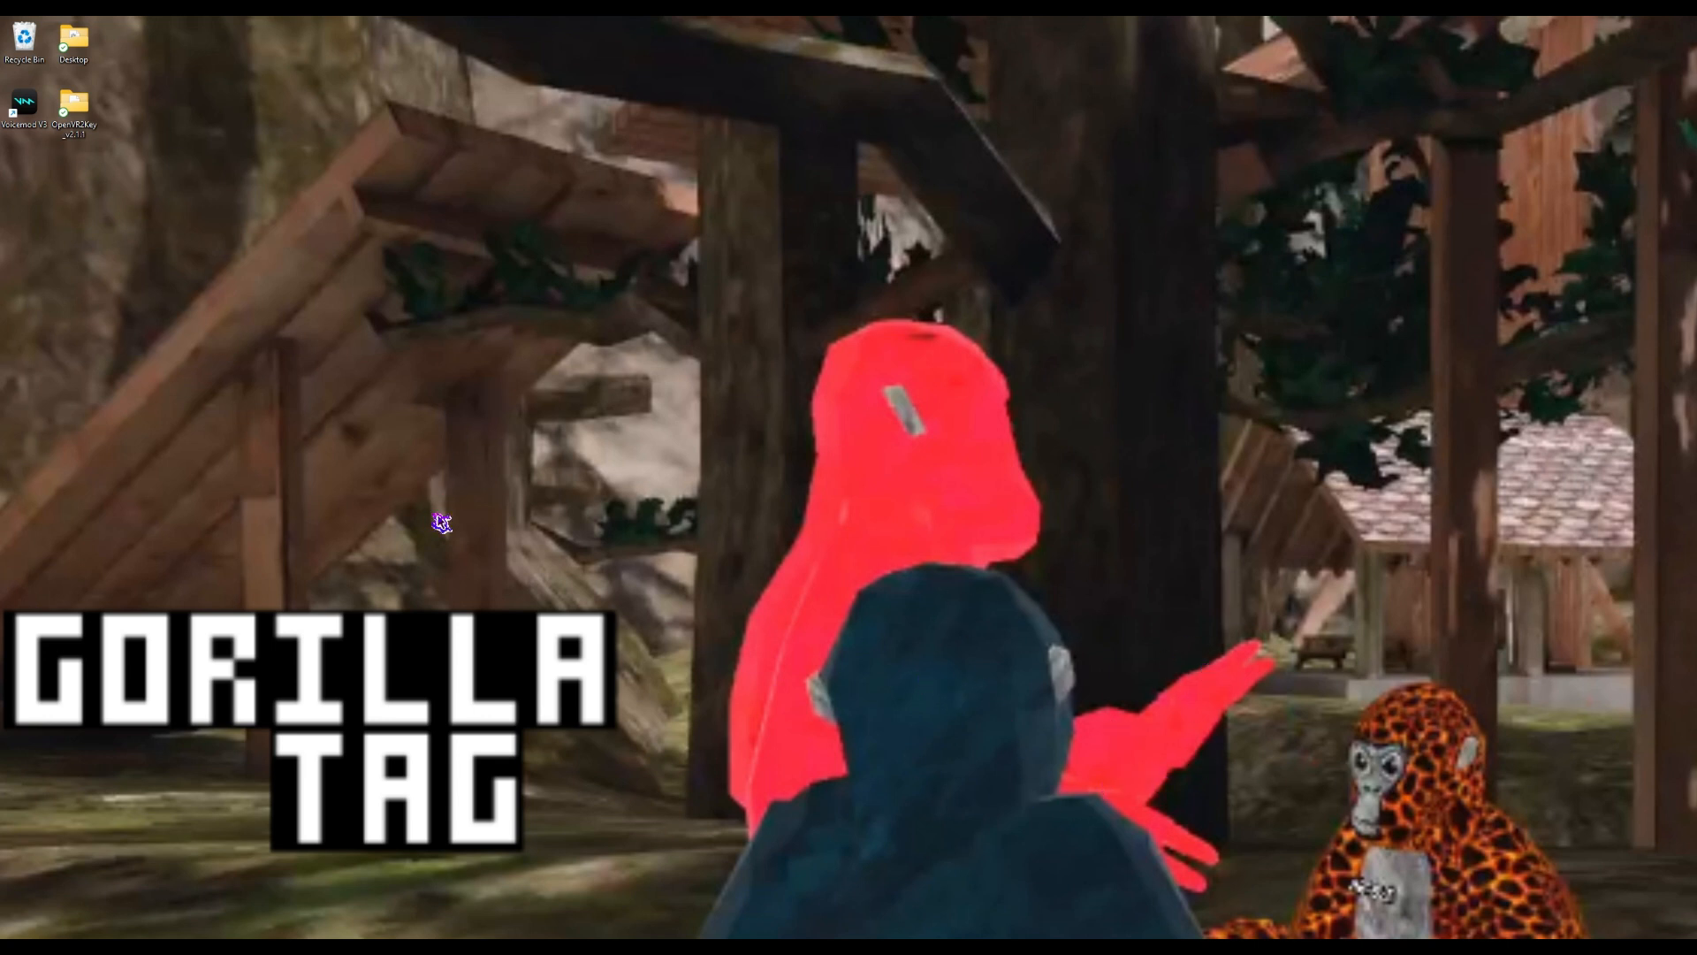
{"action": "mouse_move", "coordinate": [622, 582]}
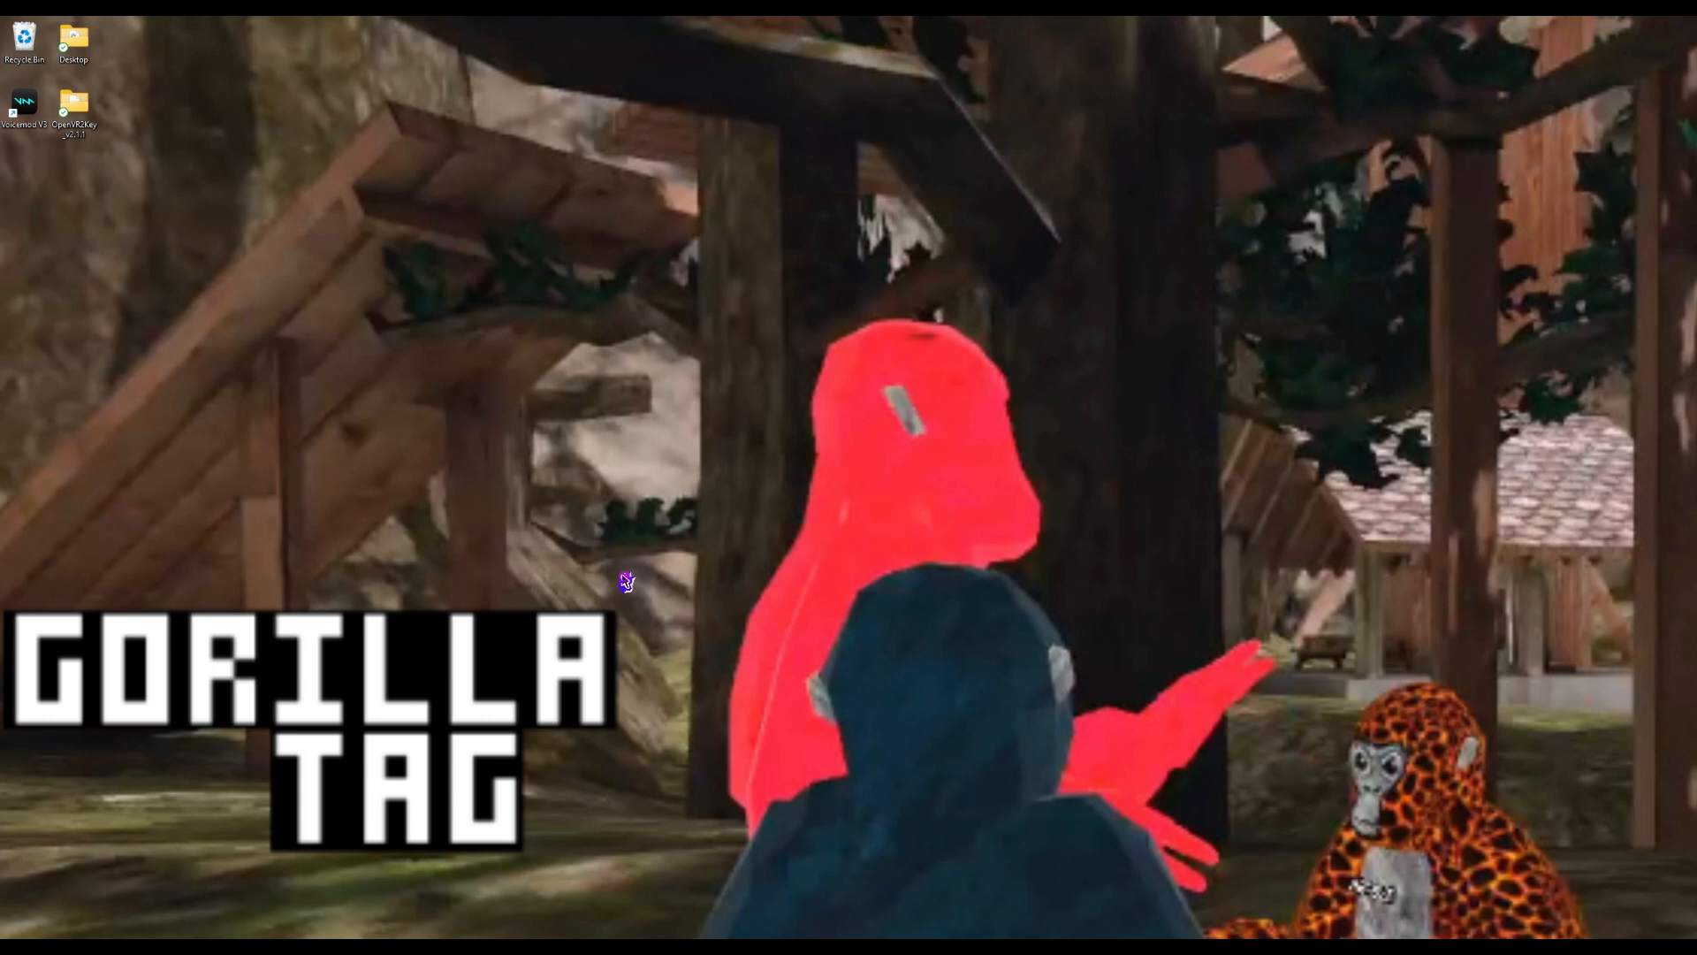
{"action": "mouse_move", "coordinate": [642, 594]}
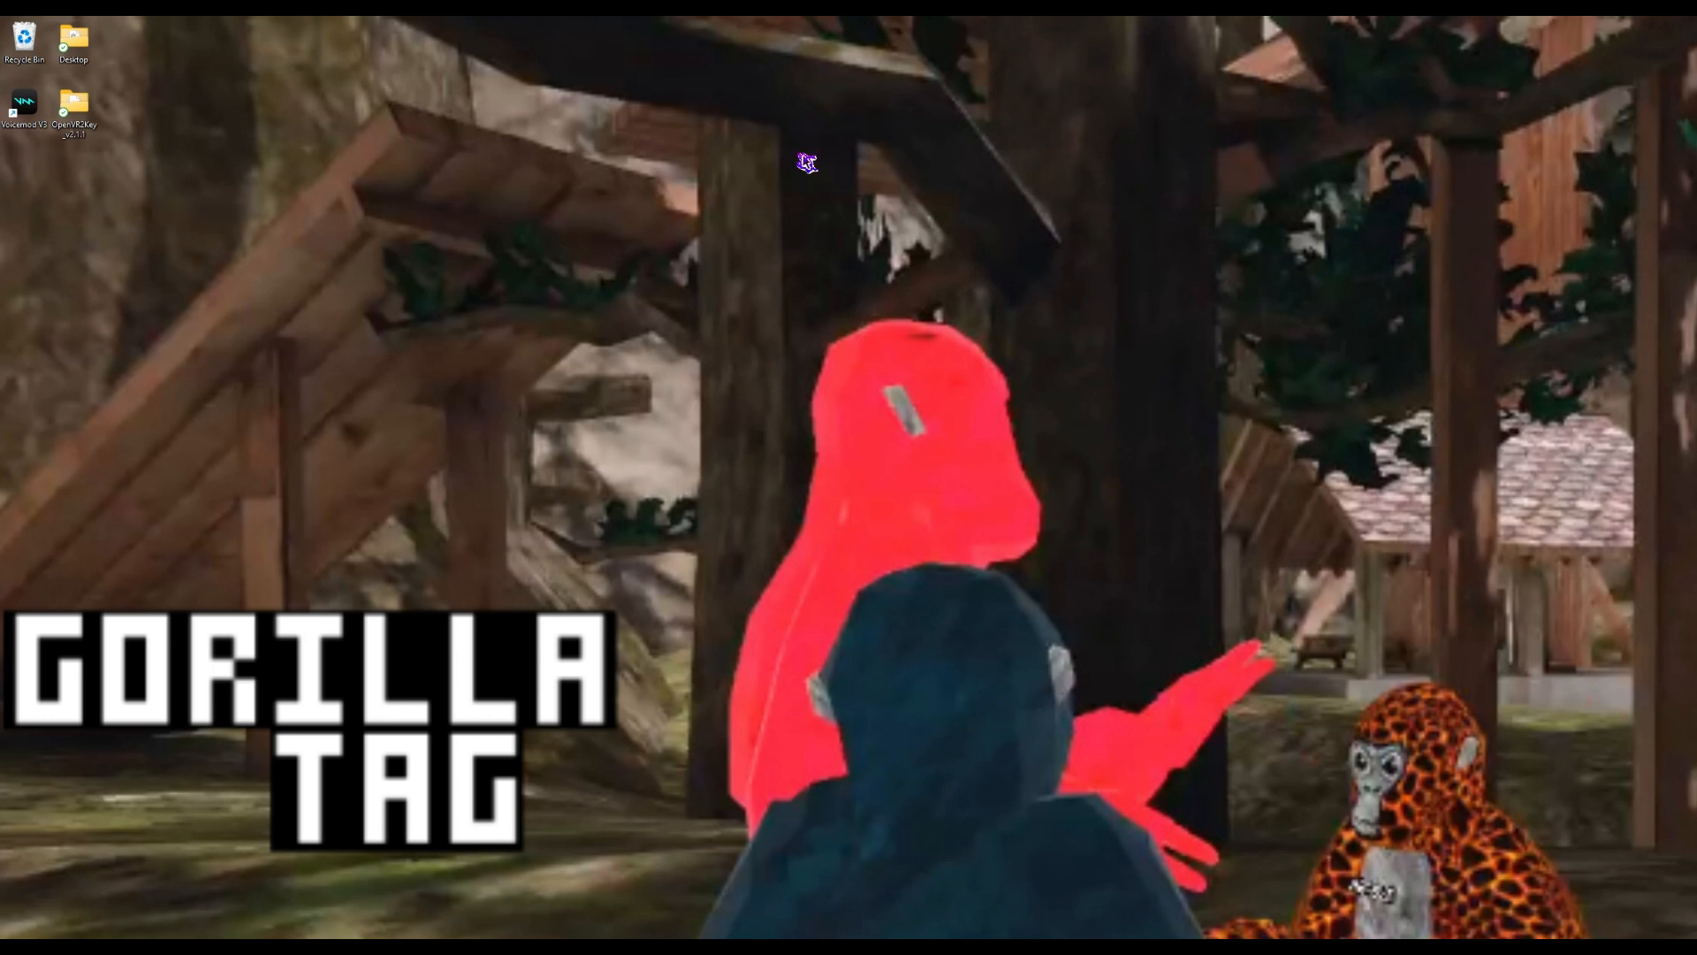
{"action": "mouse_move", "coordinate": [71, 163]}
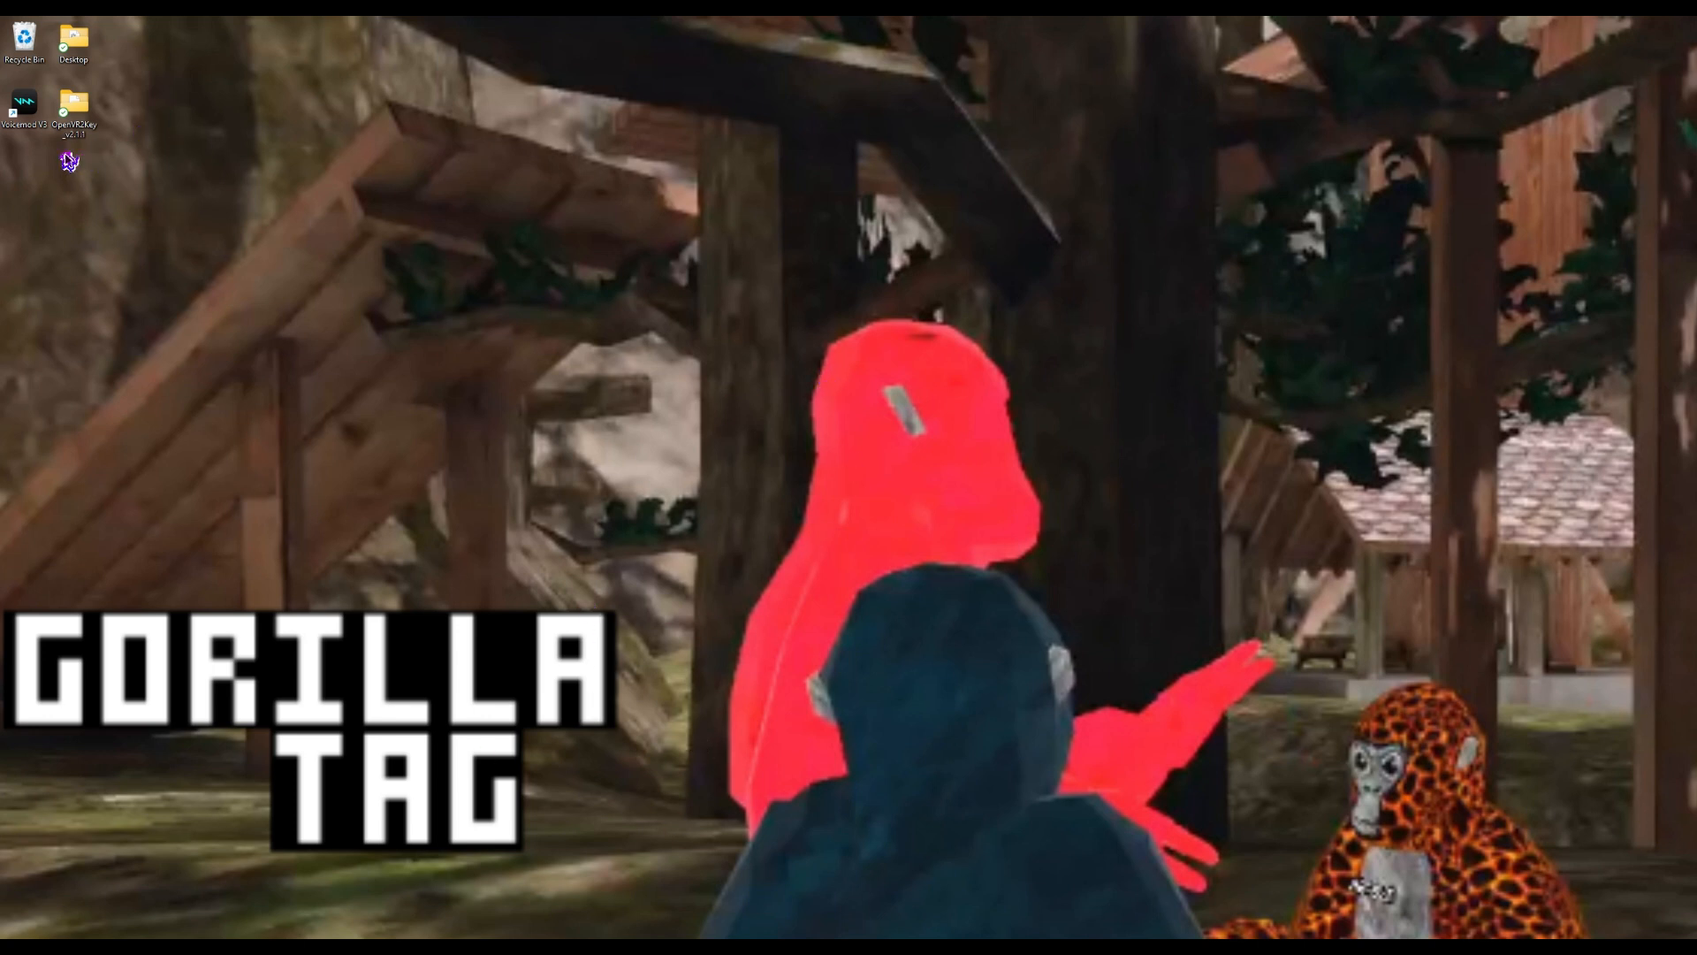
{"action": "mouse_move", "coordinate": [386, 315]}
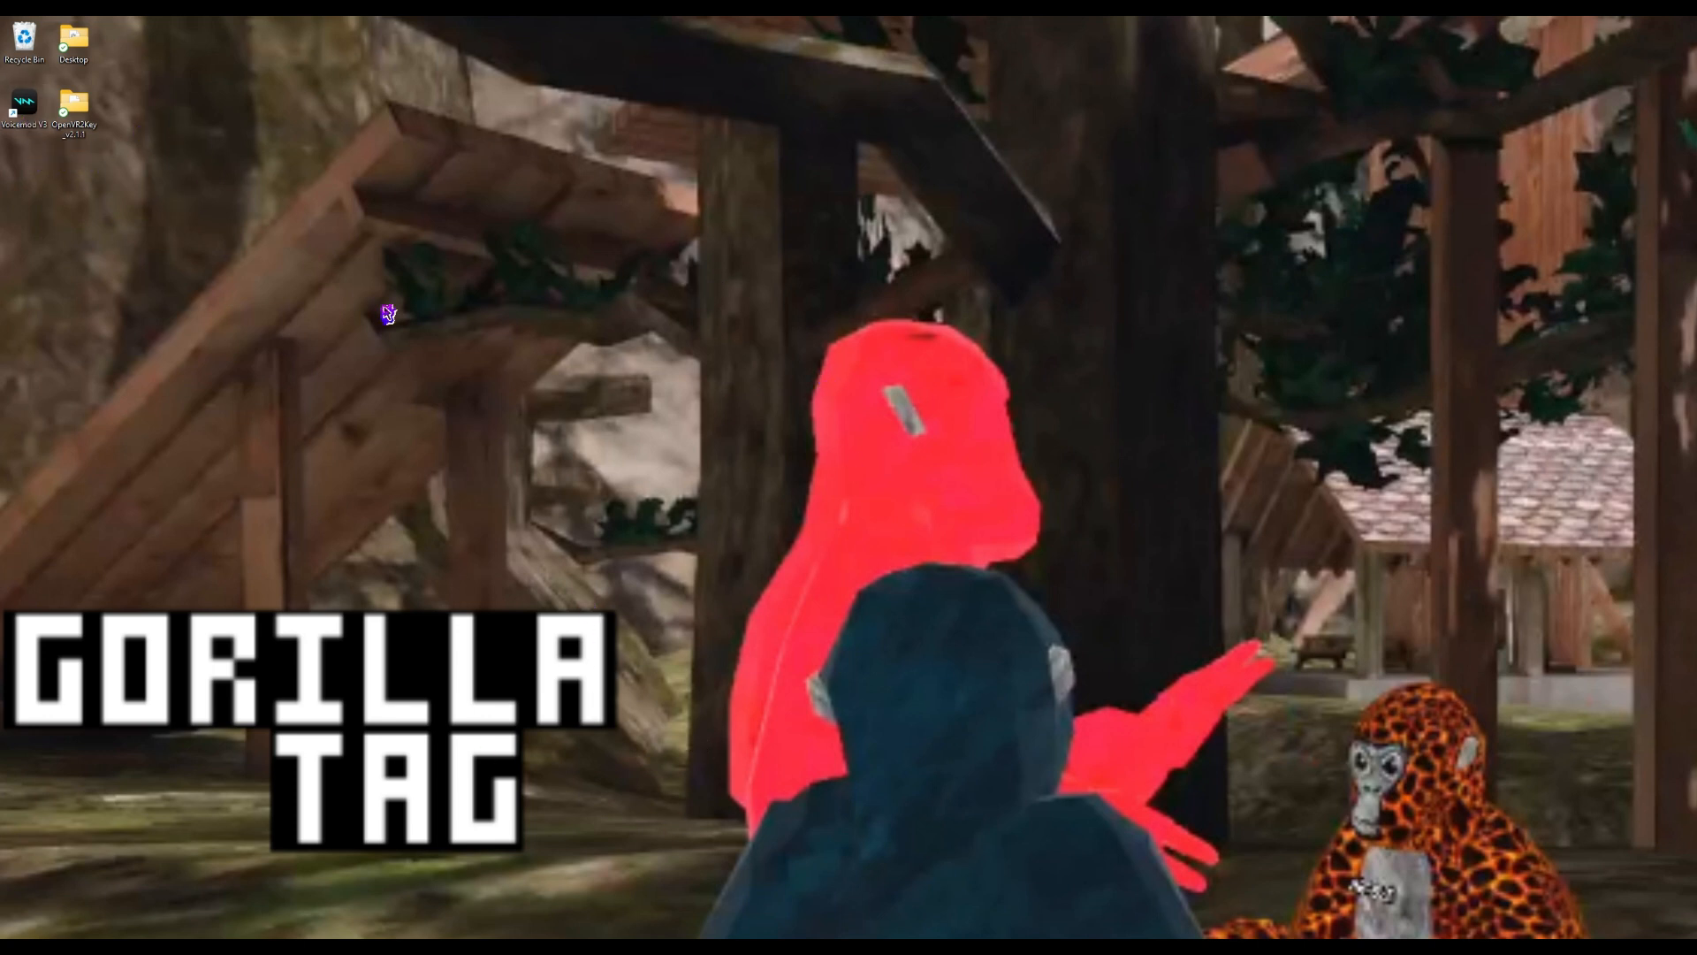
{"action": "mouse_move", "coordinate": [152, 259]}
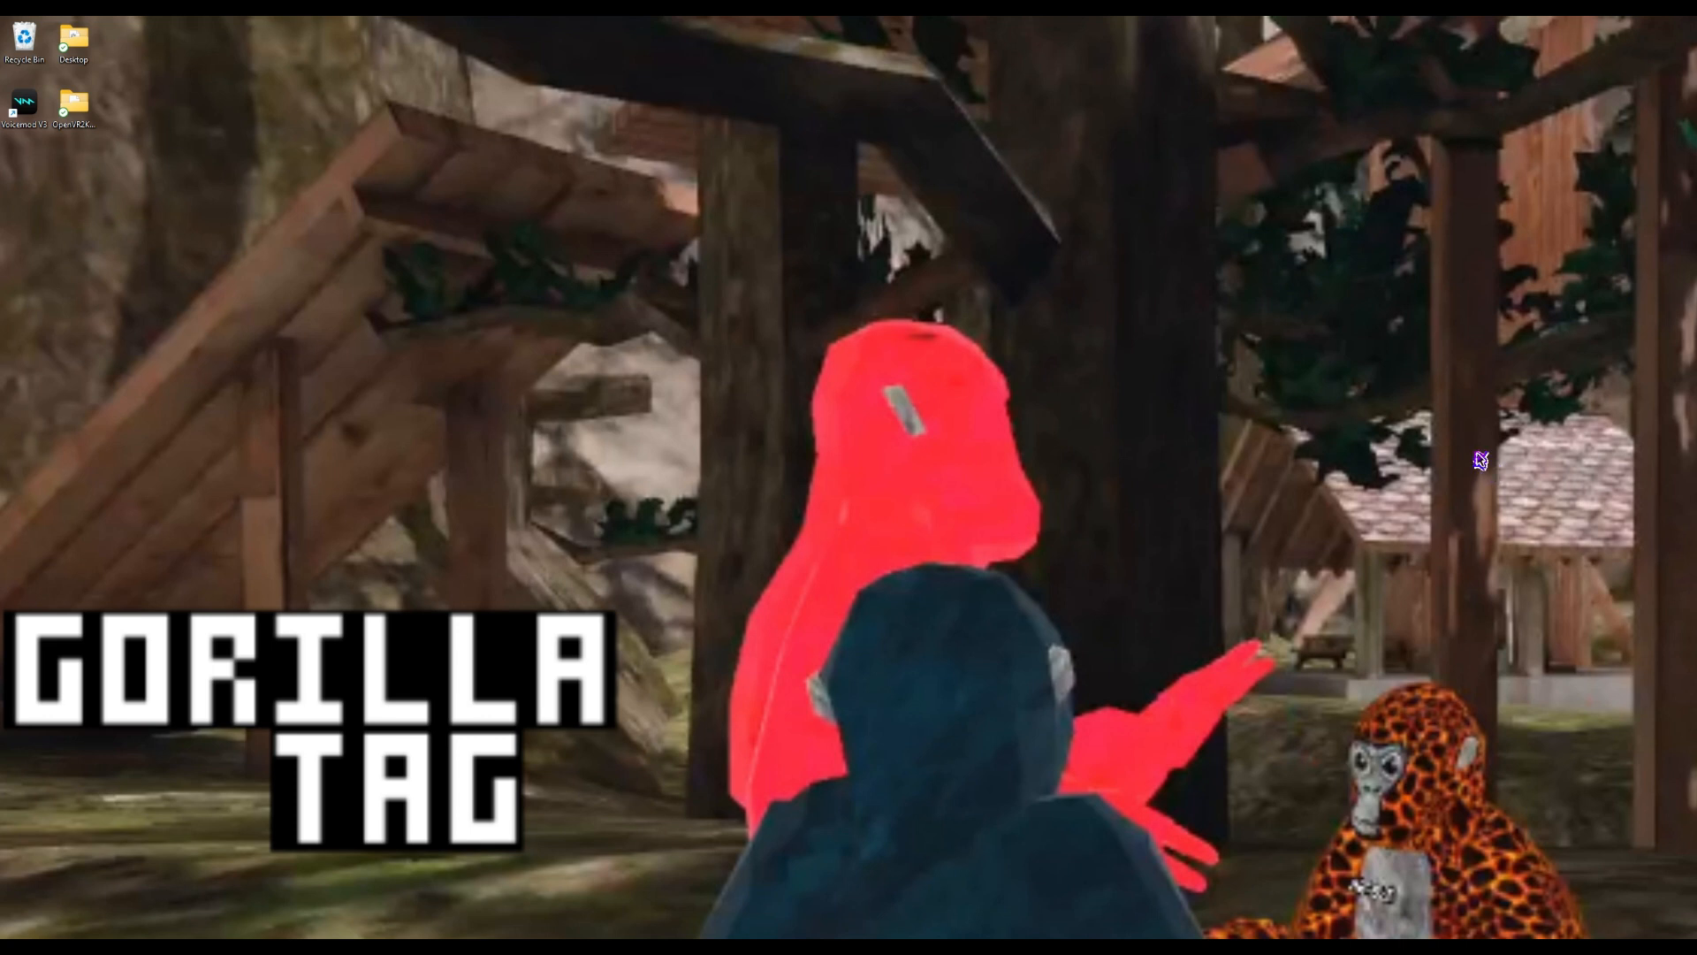
{"action": "mouse_move", "coordinate": [1322, 559]}
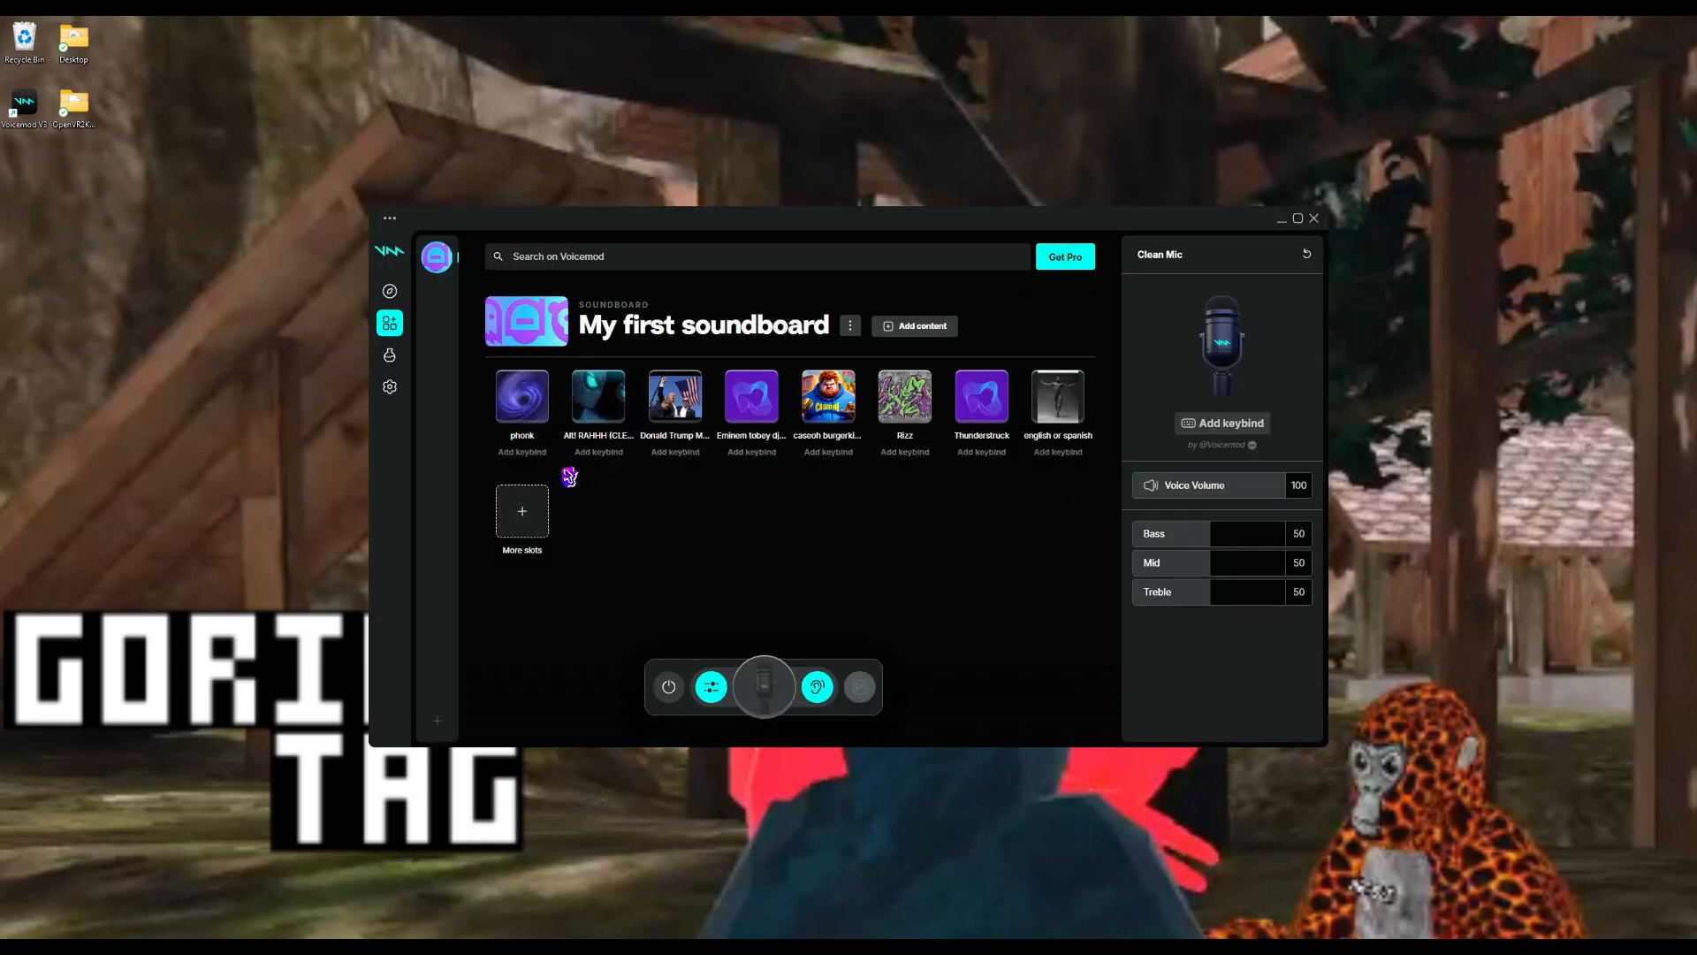
Browse the online Sounds library, then show the audio device settings
{"action": "left_click", "coordinate": [389, 289]}
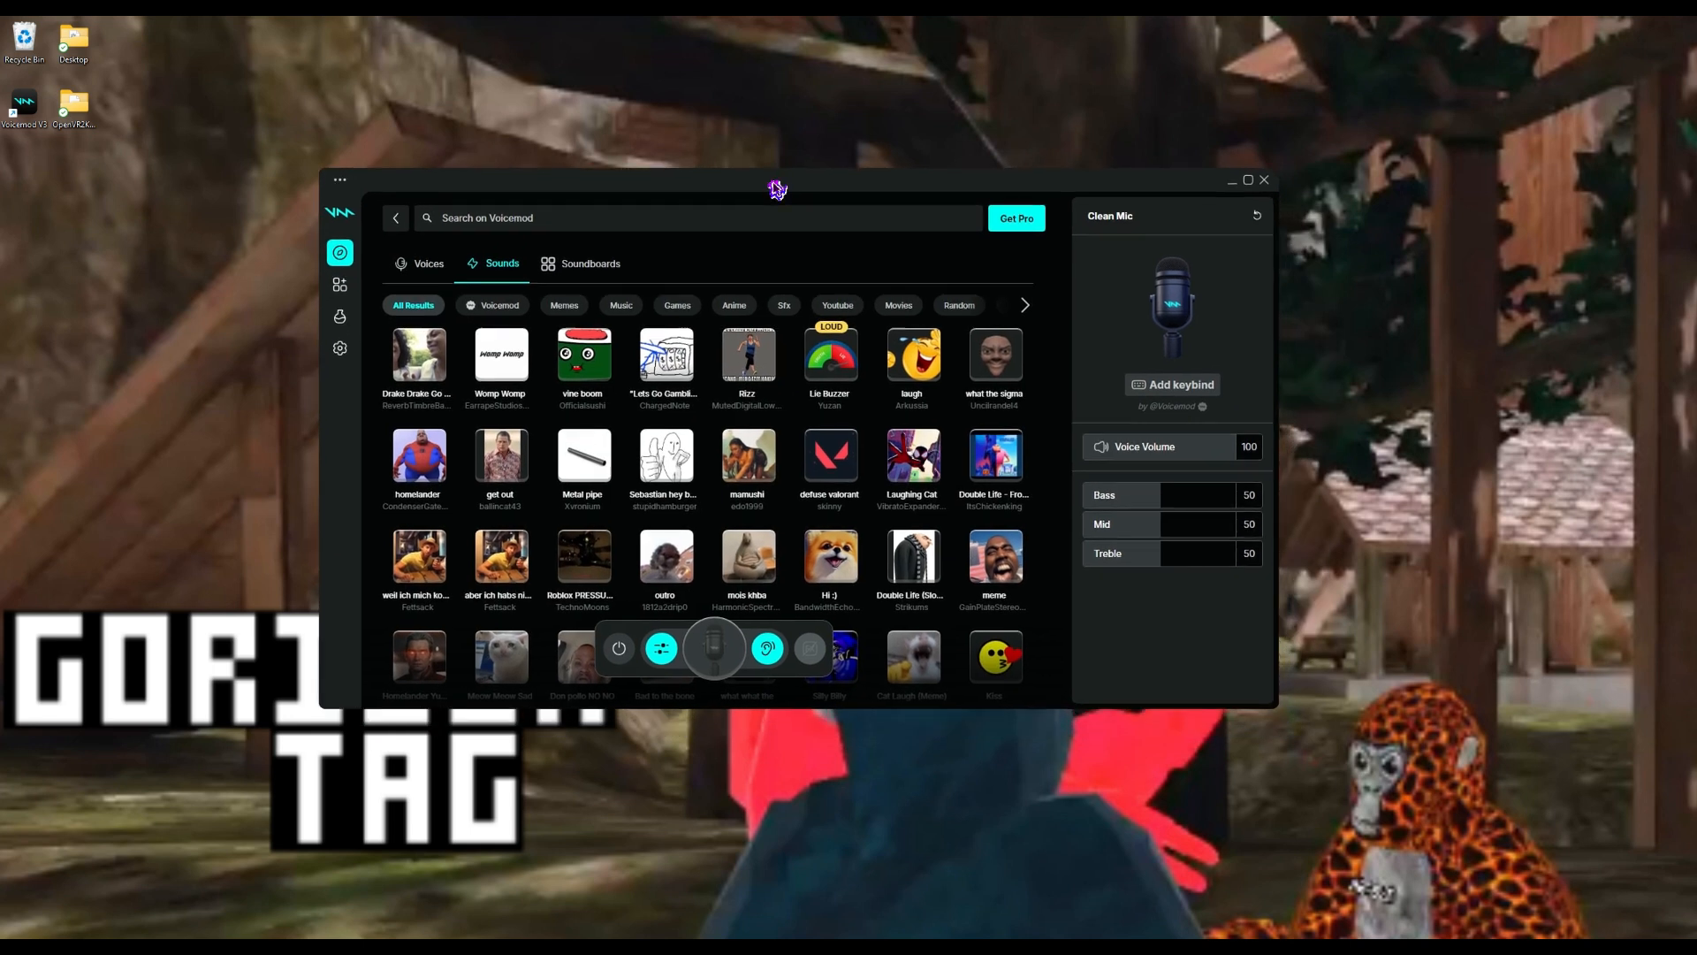
{"action": "left_click", "coordinate": [339, 346]}
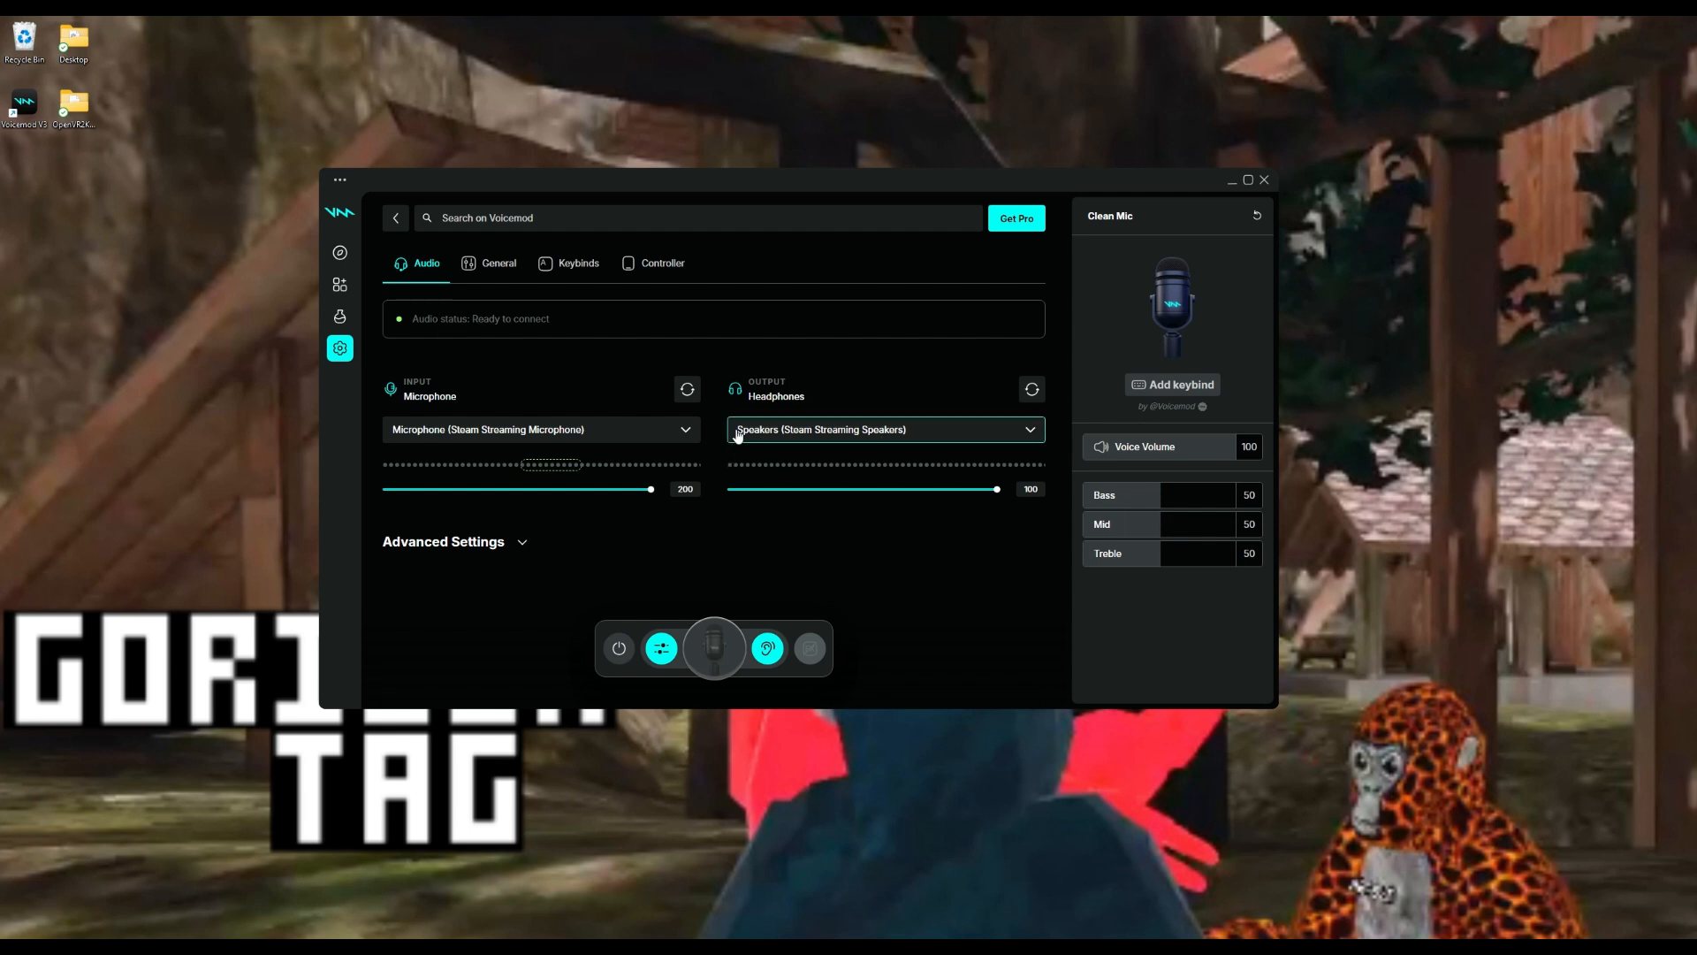
{"action": "mouse_move", "coordinate": [786, 435]}
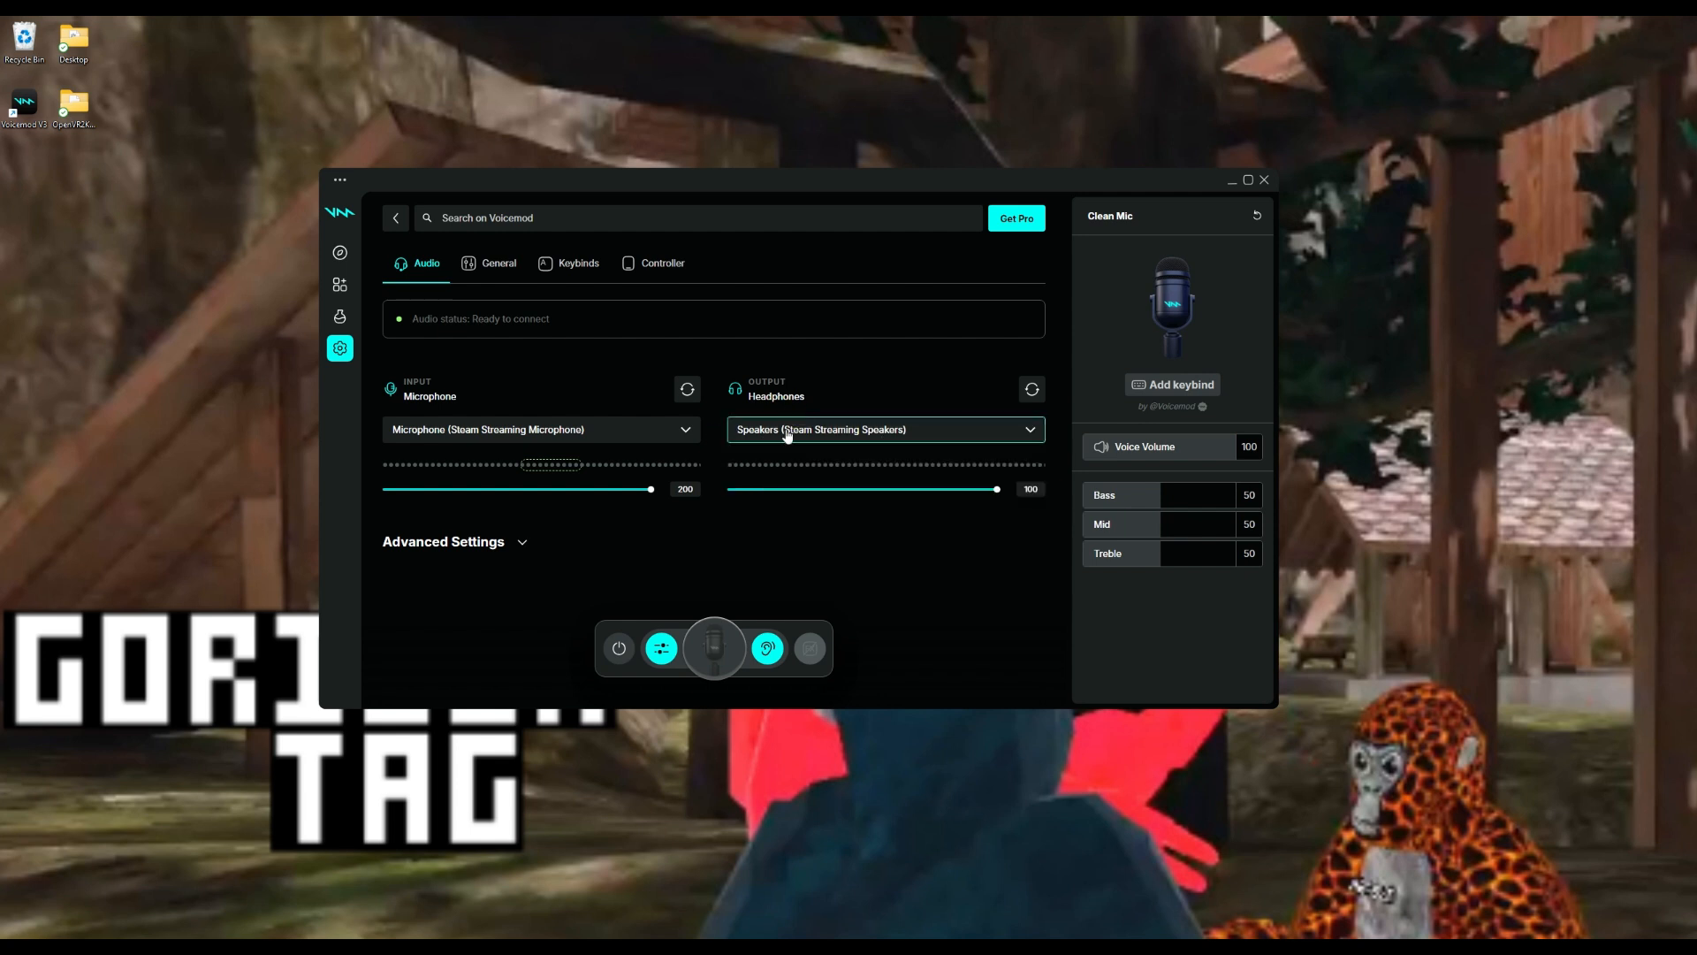
Use Steam Streaming Microphone as input and Steam Streaming Speakers as output
{"action": "left_click", "coordinate": [885, 430]}
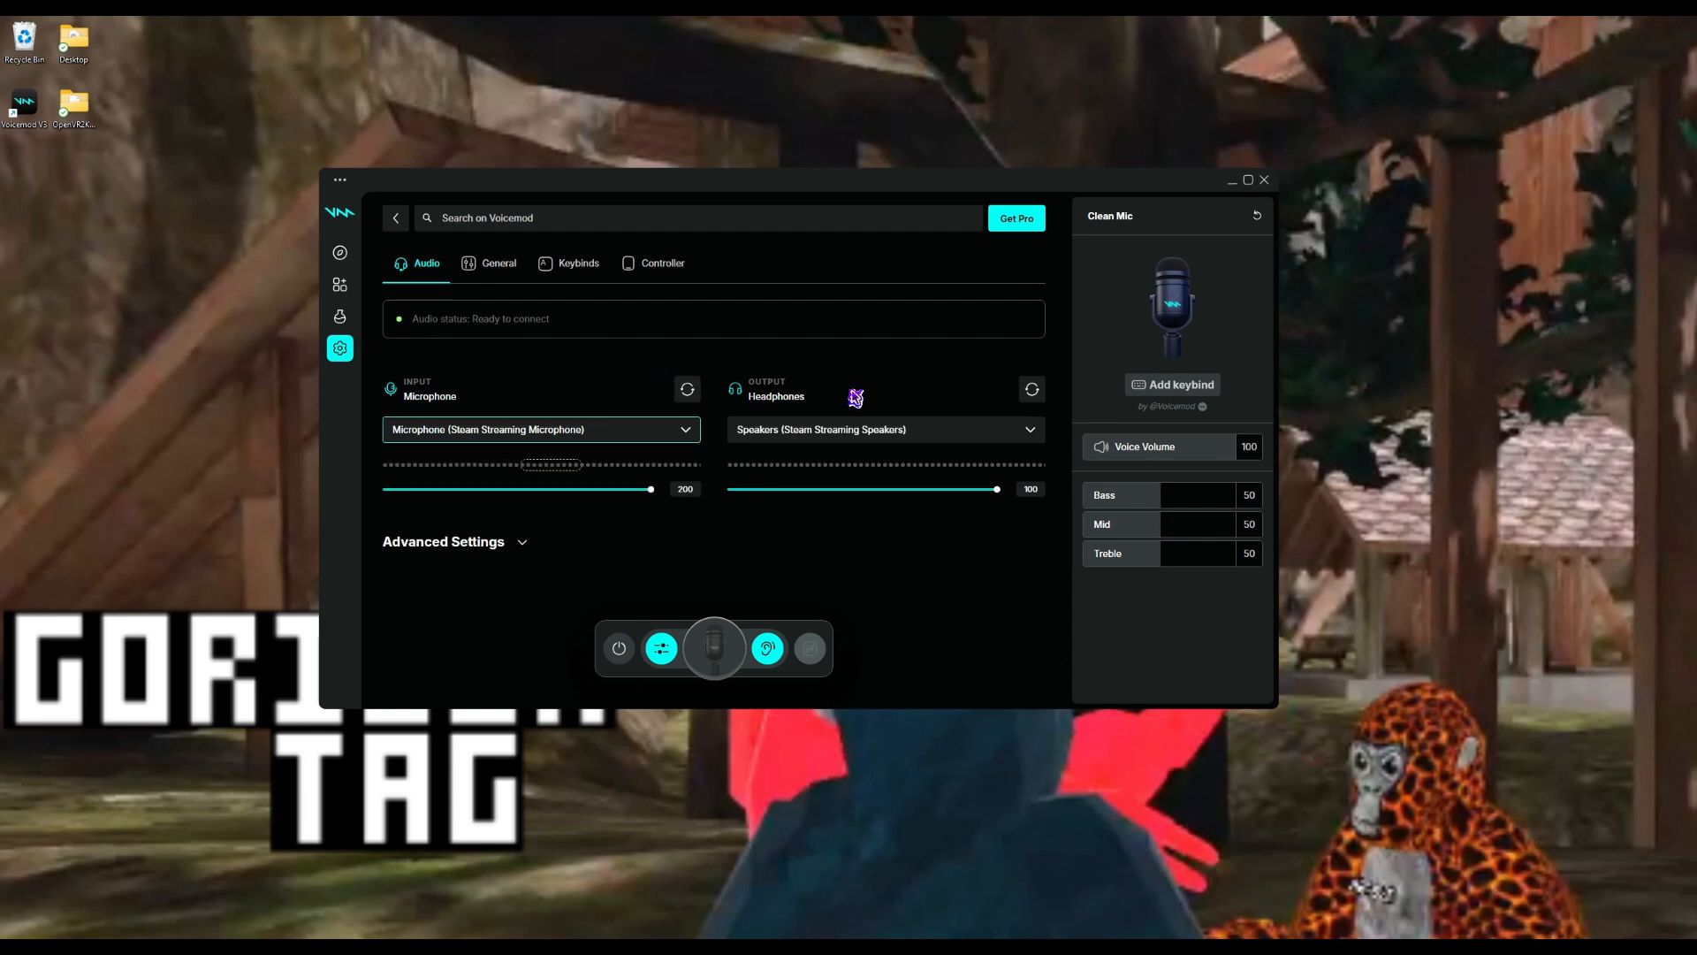
{"action": "mouse_move", "coordinate": [420, 471]}
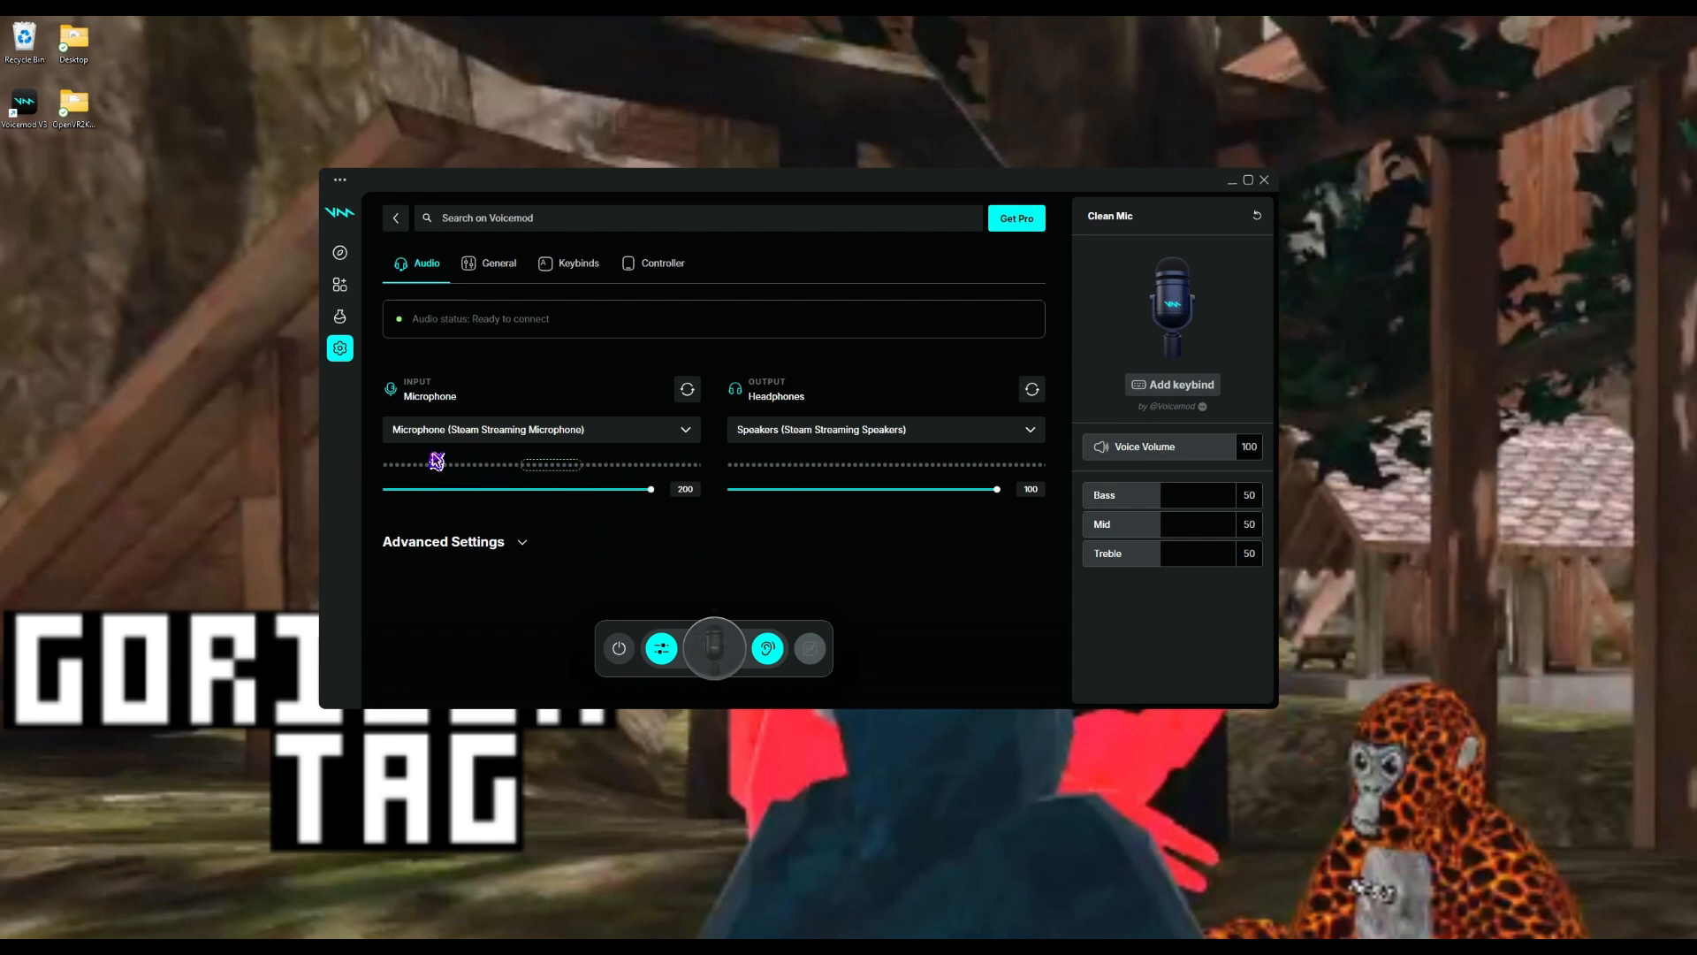
{"action": "mouse_move", "coordinate": [343, 282]}
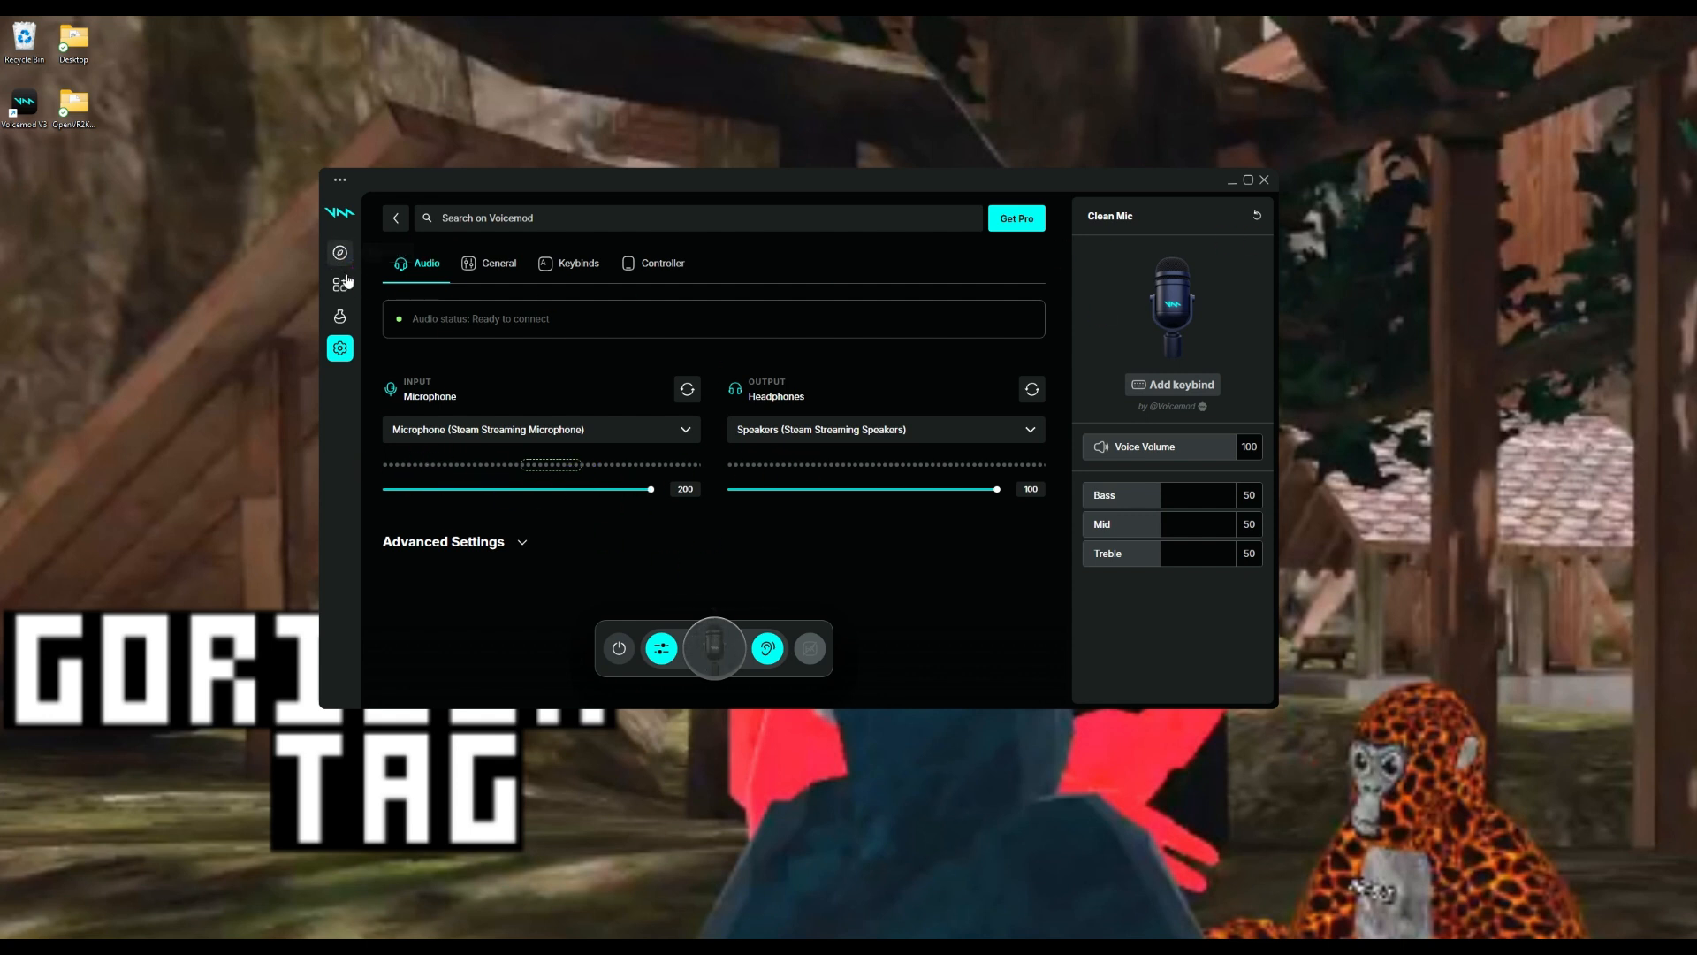
{"action": "left_click", "coordinate": [339, 283]}
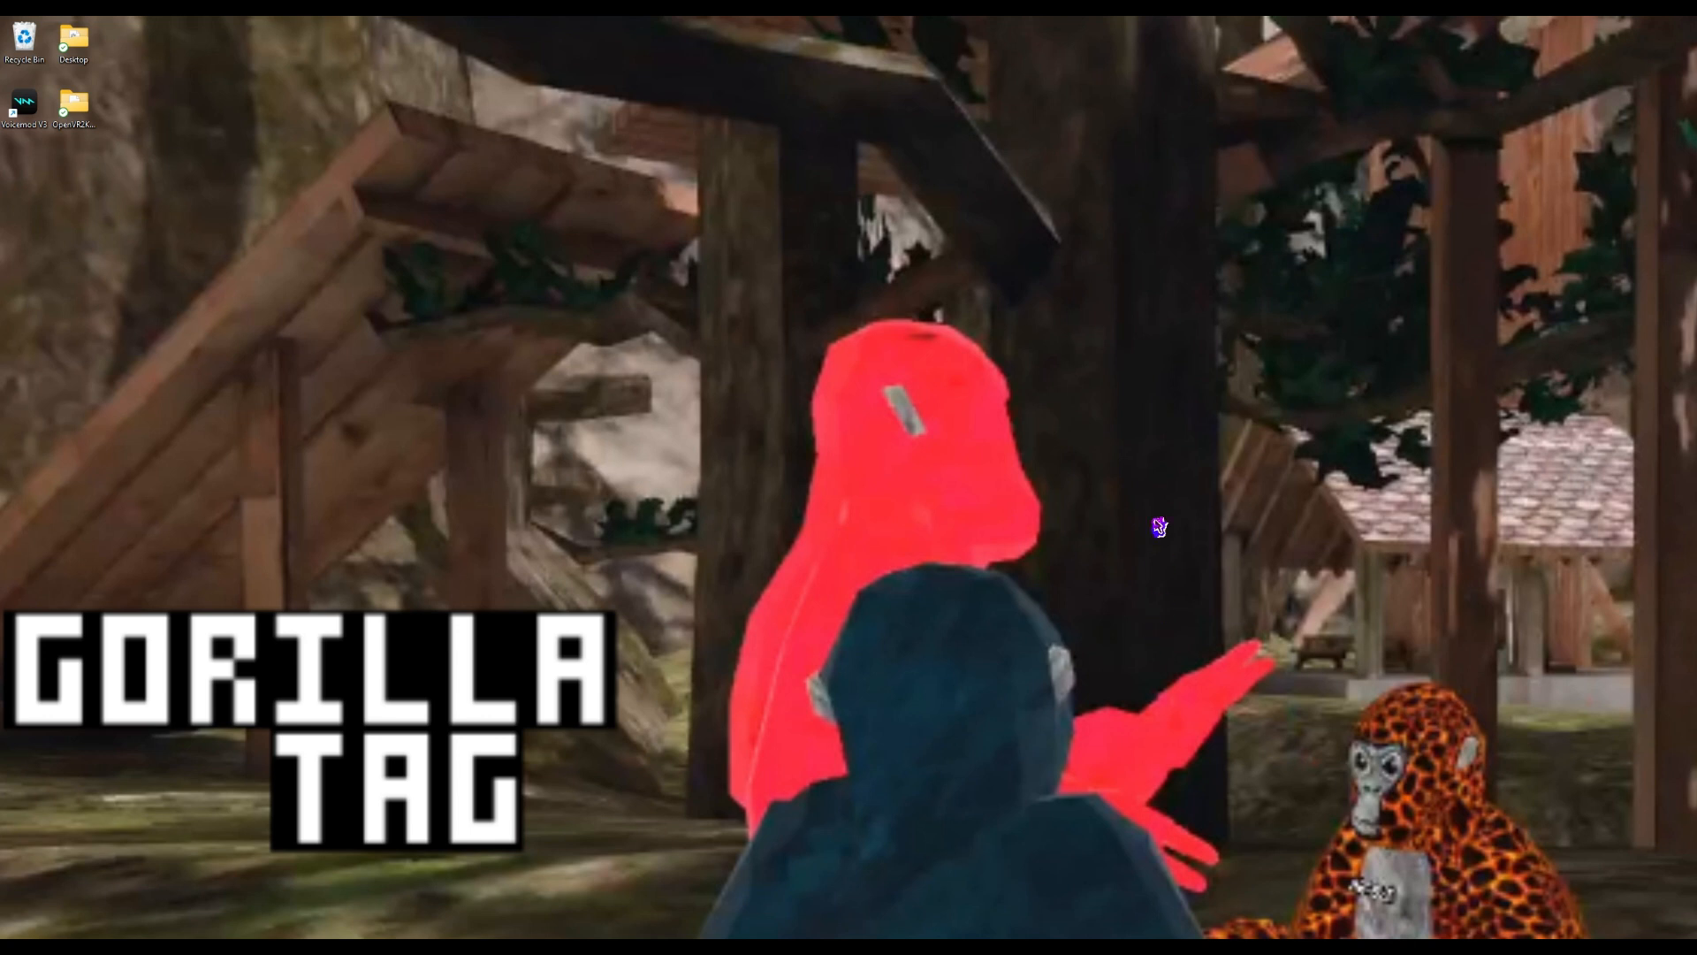
{"action": "mouse_move", "coordinate": [923, 443]}
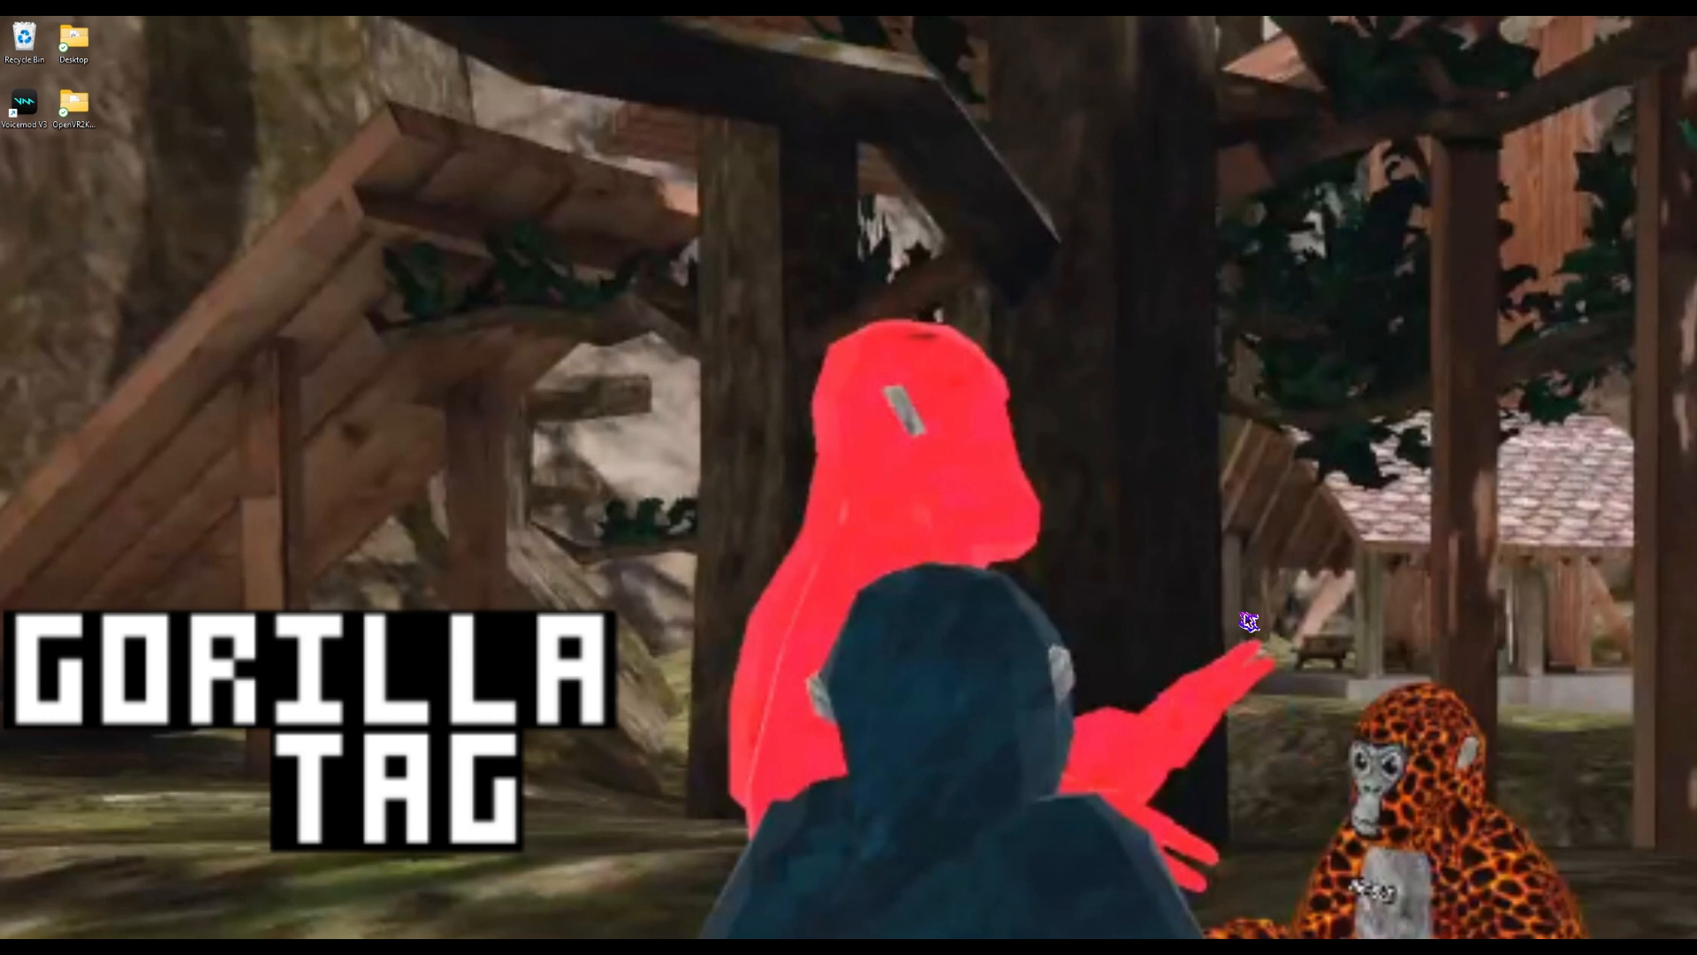
{"action": "mouse_move", "coordinate": [1234, 668]}
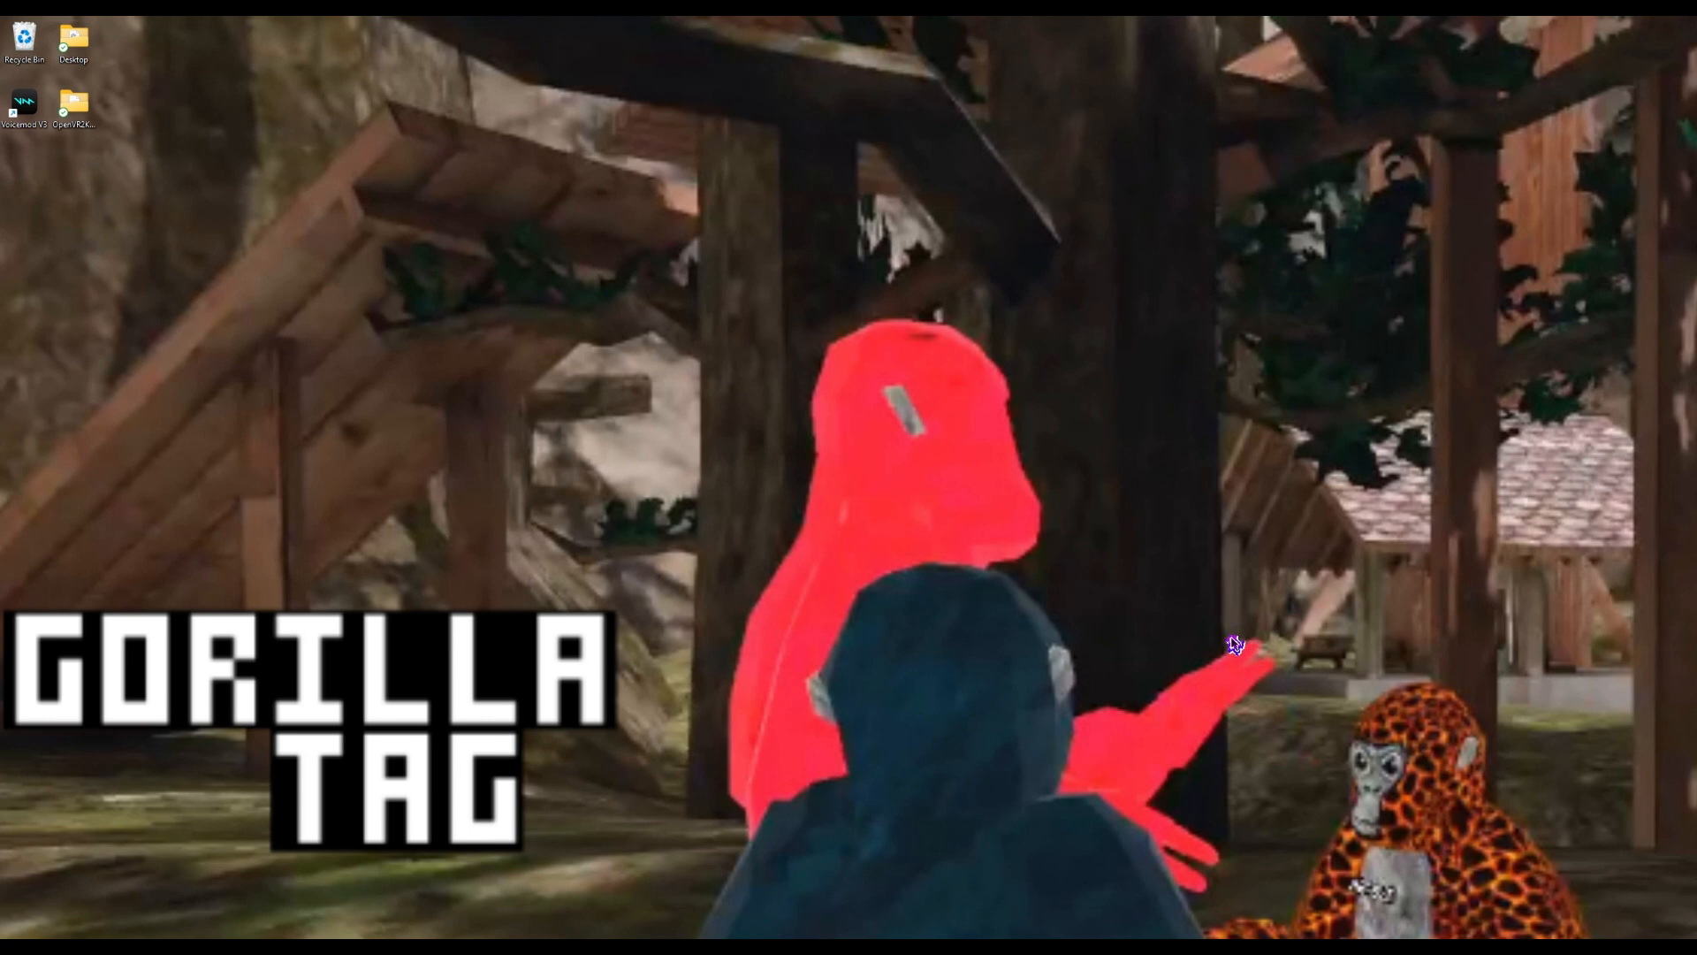
{"action": "mouse_move", "coordinate": [1234, 647]}
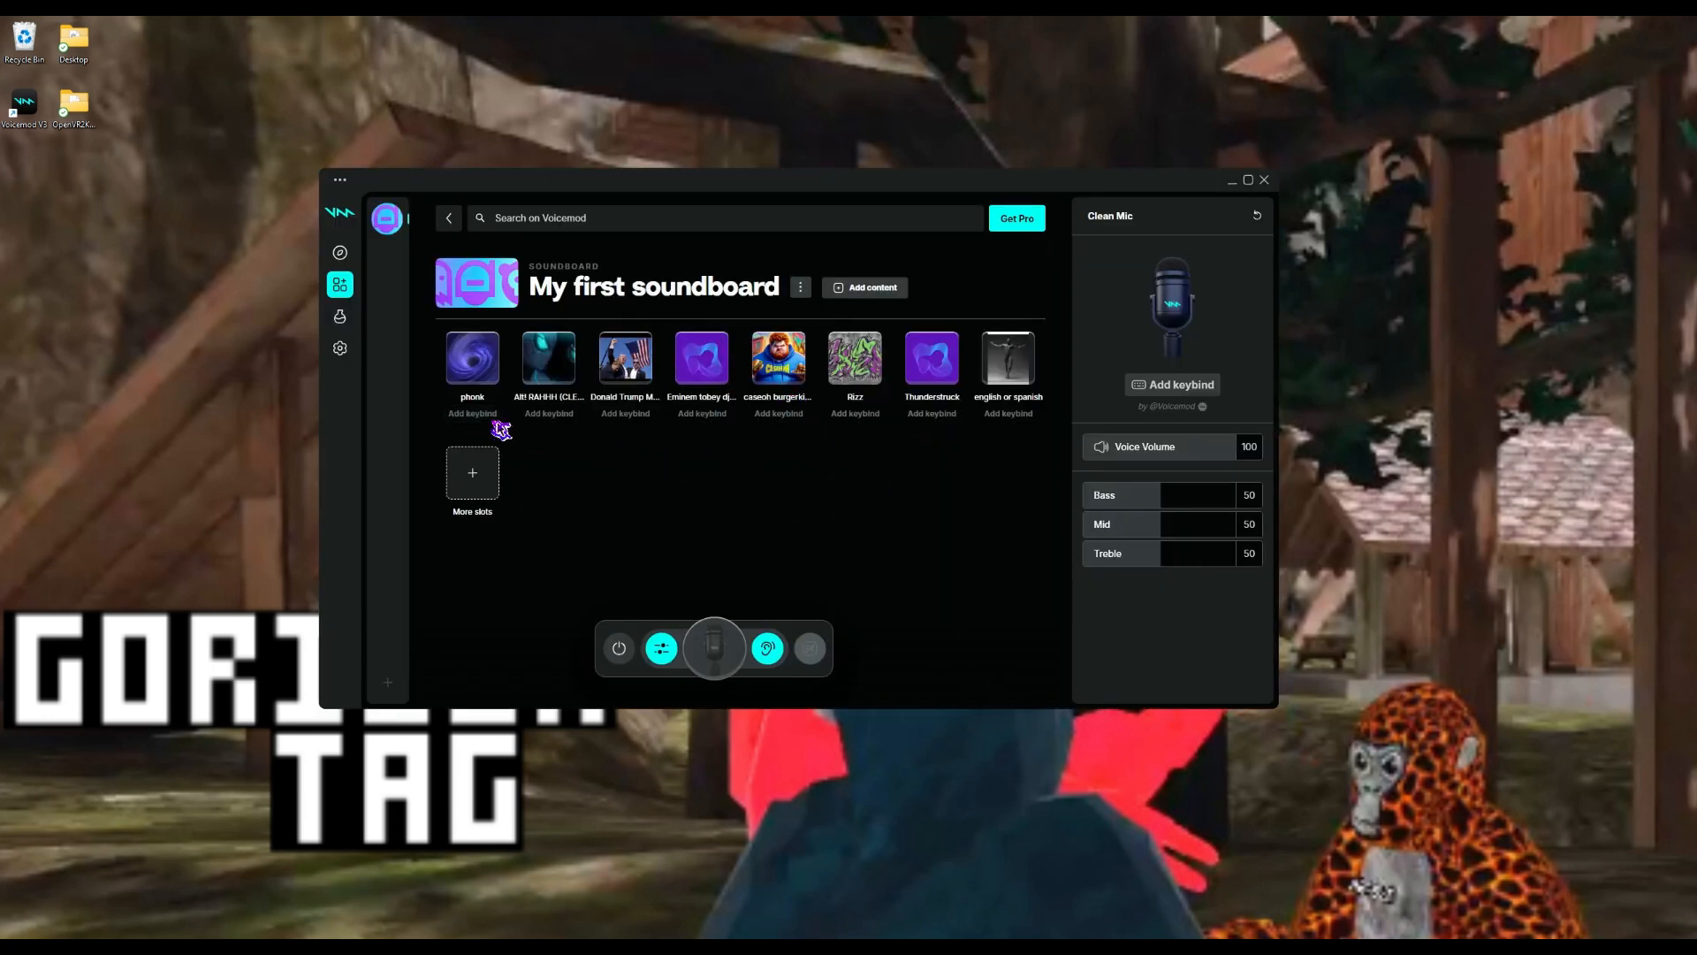
{"action": "mouse_move", "coordinate": [862, 491]}
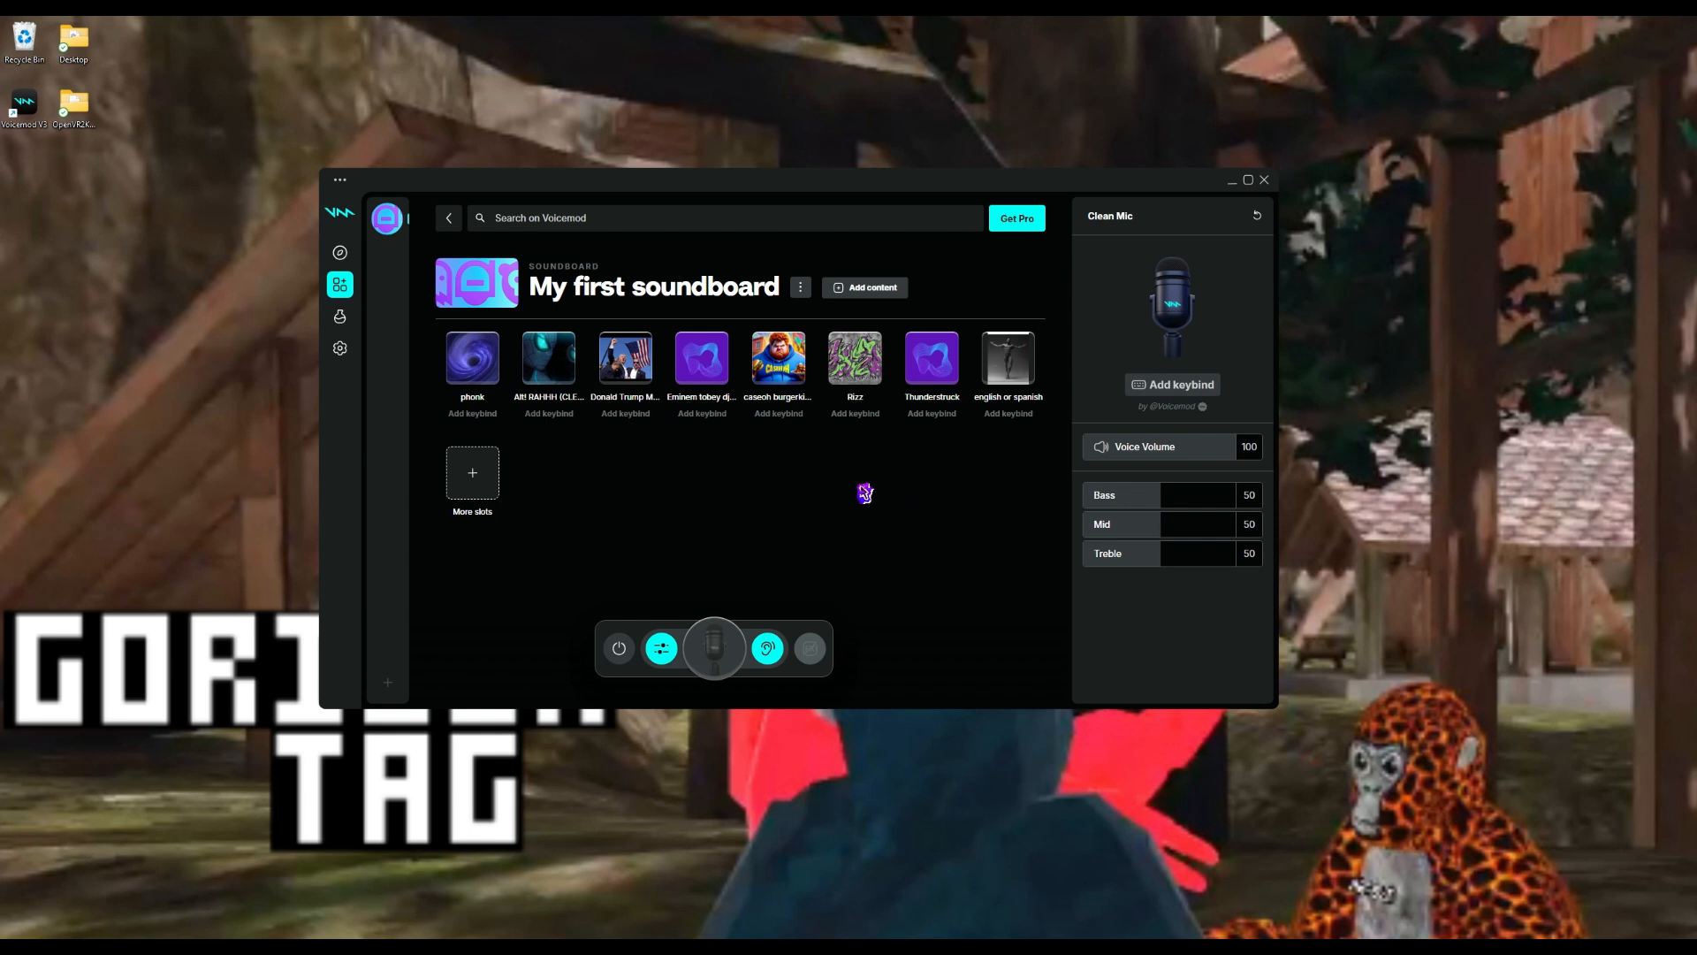
{"action": "mouse_move", "coordinate": [1238, 193]}
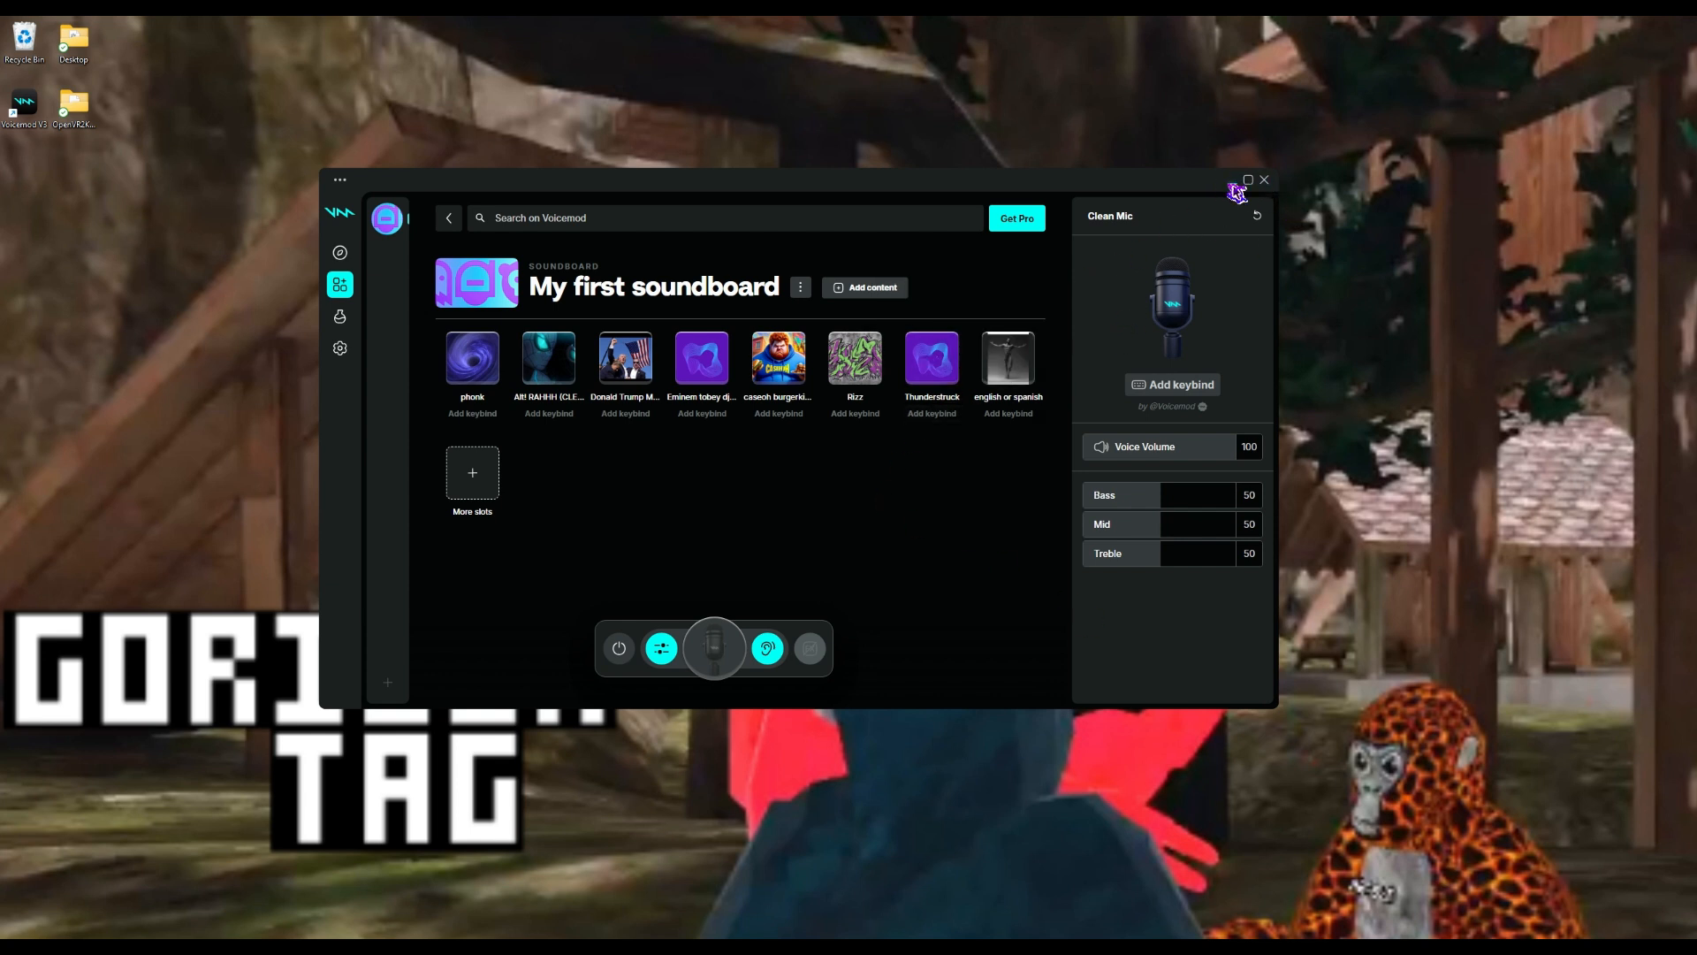
Minimize the Voicemod window so only the Gorilla Tag view remains
{"action": "left_click", "coordinate": [1264, 180]}
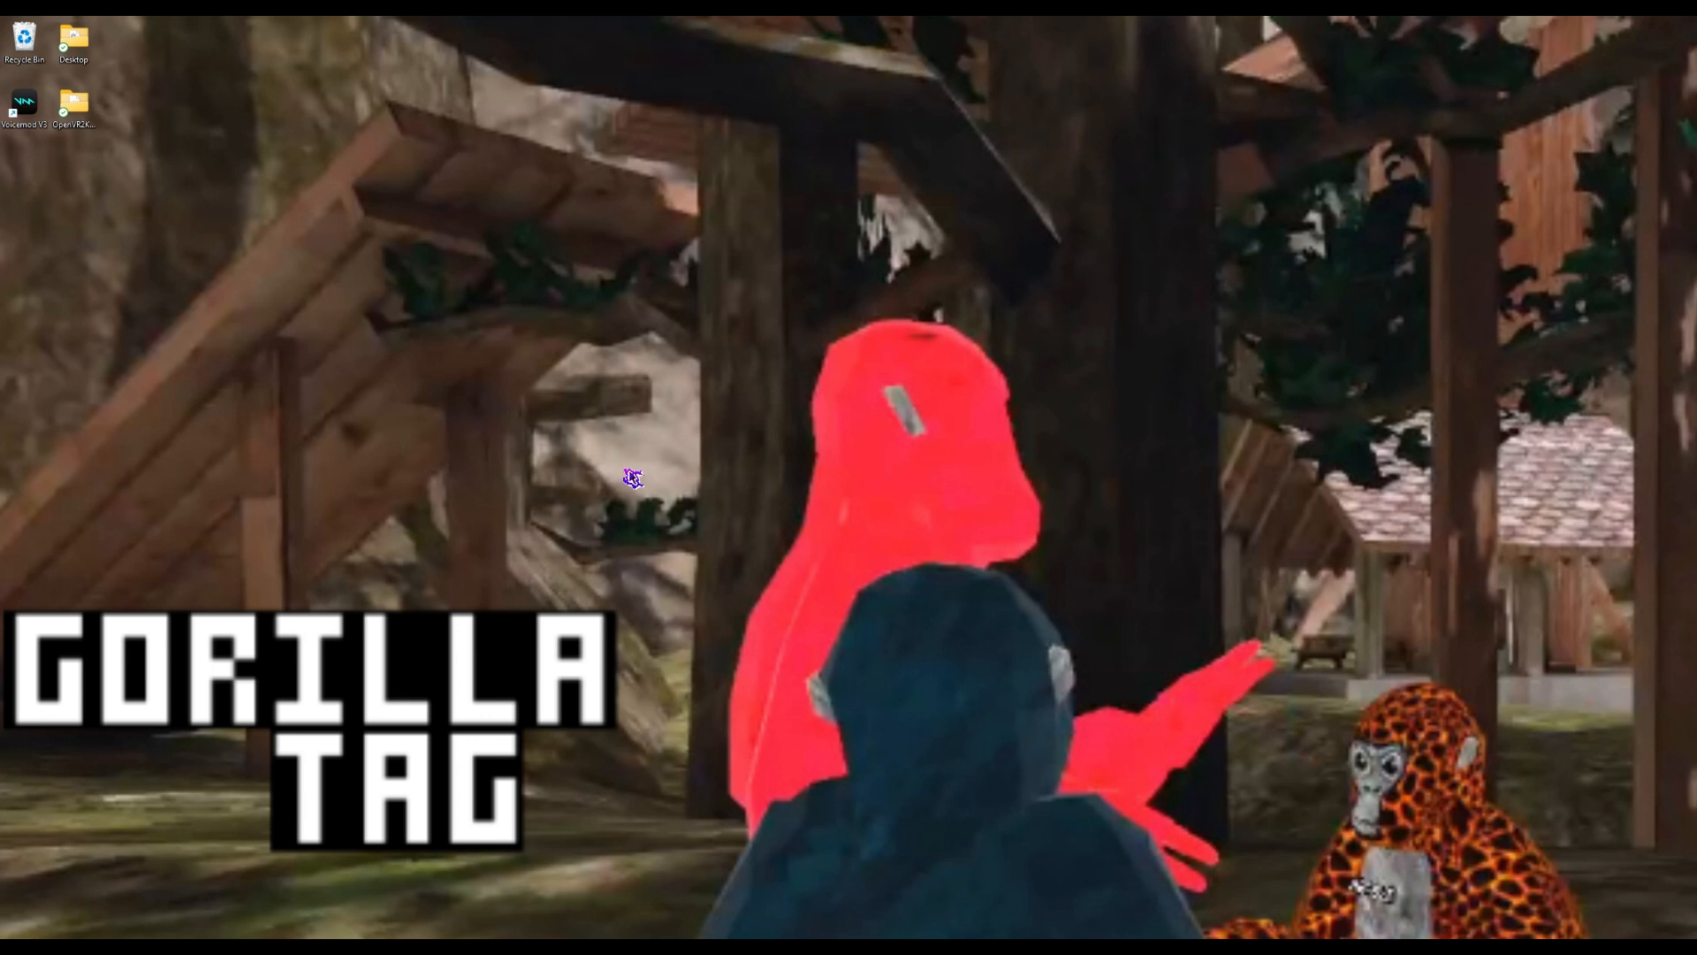
{"action": "mouse_move", "coordinate": [505, 230]}
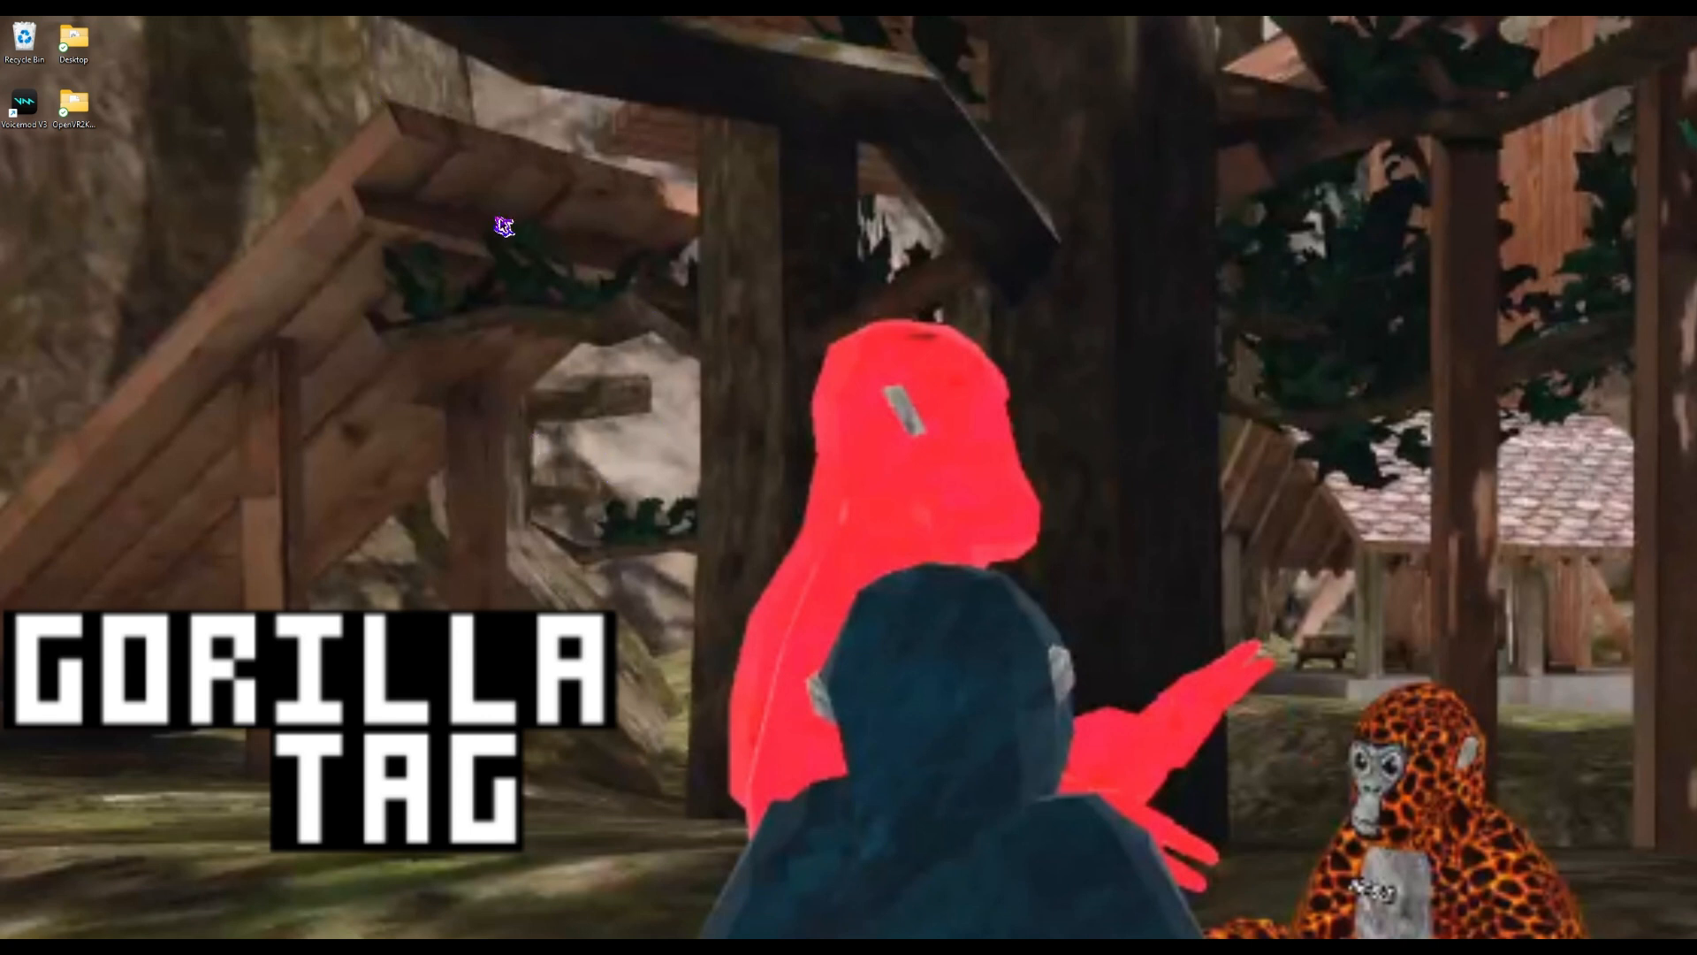
{"action": "mouse_move", "coordinate": [782, 448]}
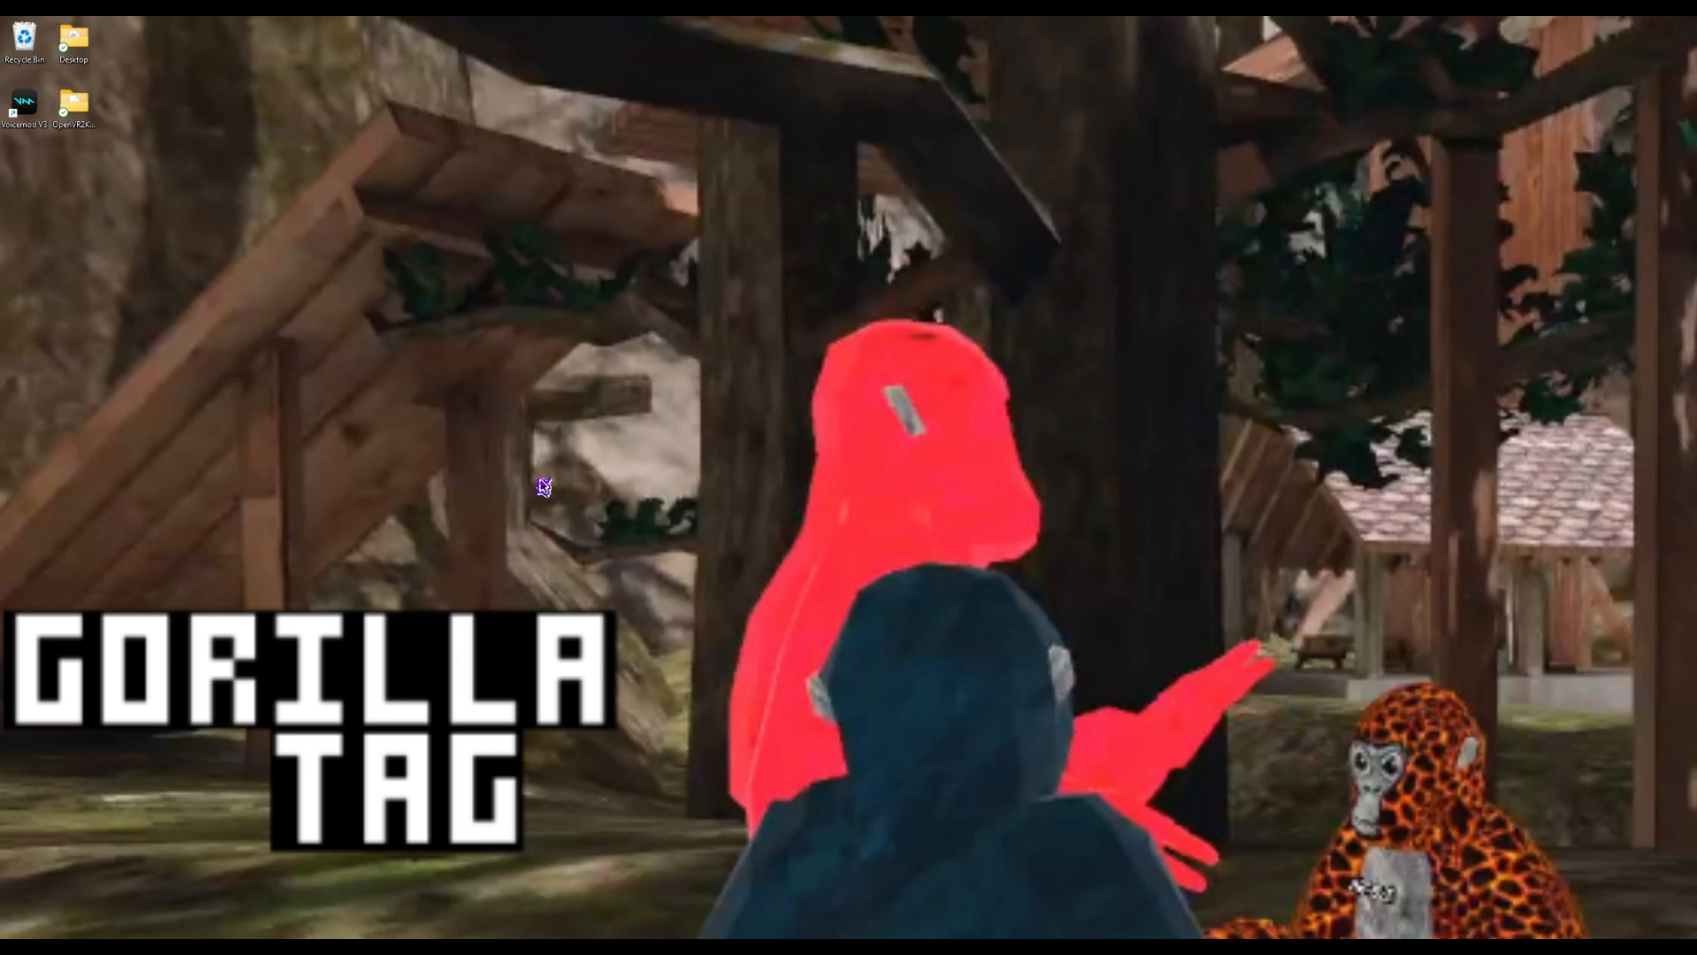
{"action": "mouse_move", "coordinate": [1008, 431]}
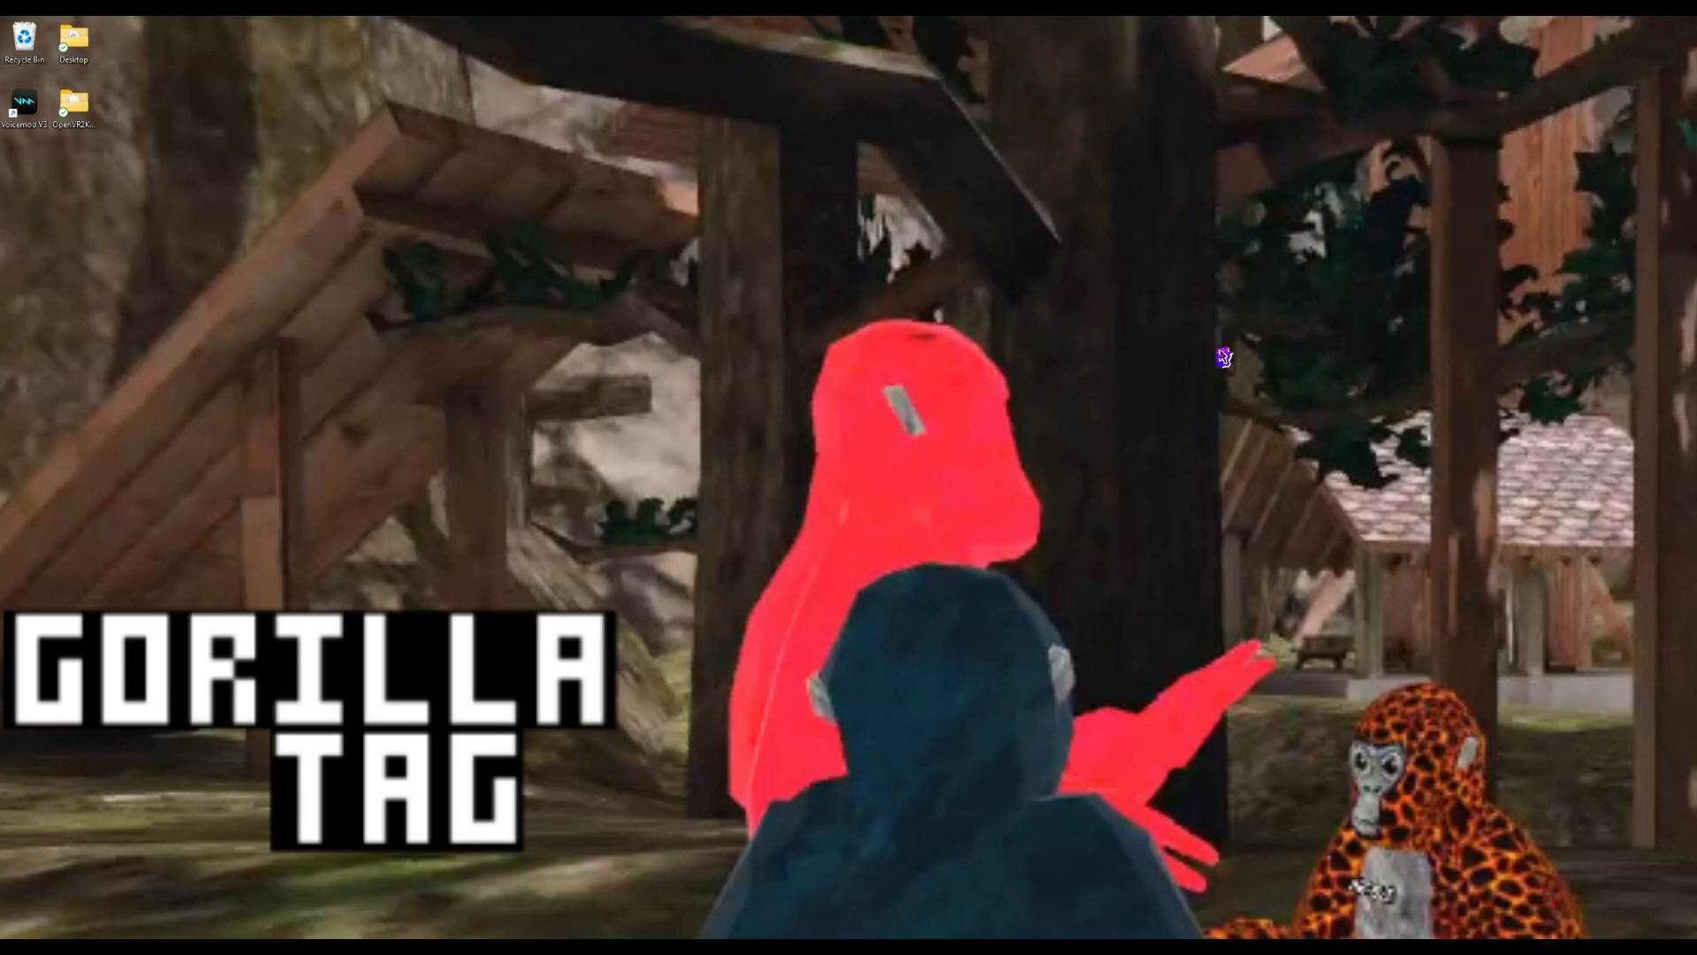
{"action": "mouse_move", "coordinate": [1226, 361]}
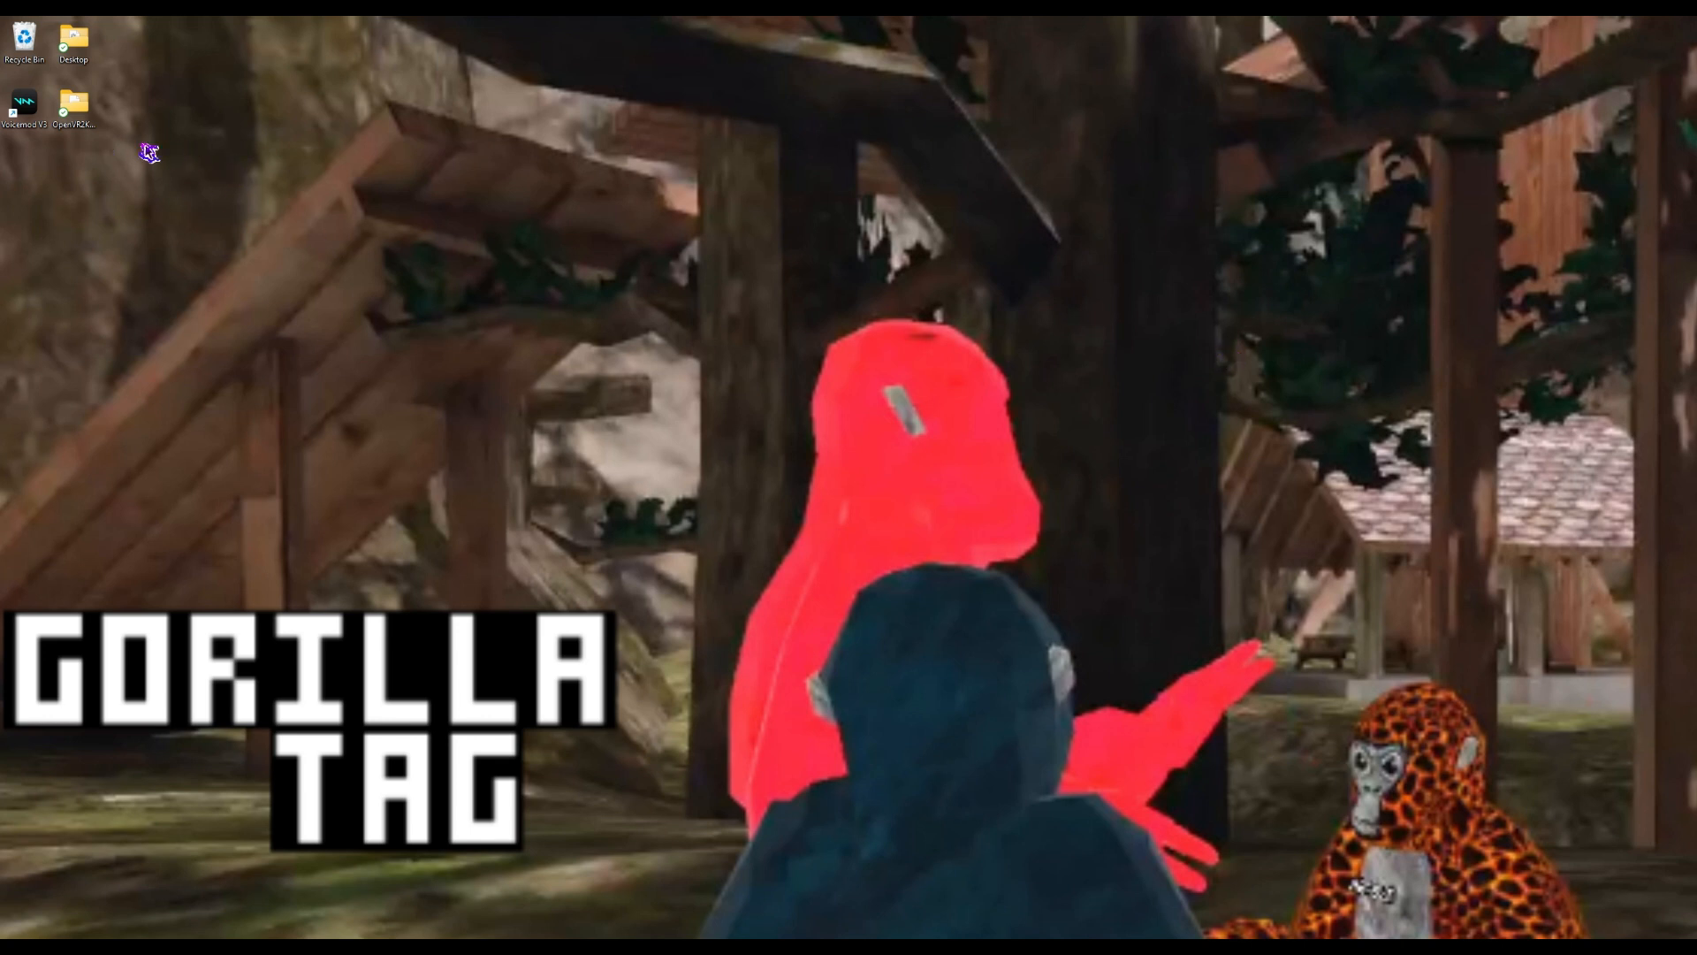
{"action": "mouse_move", "coordinate": [109, 150]}
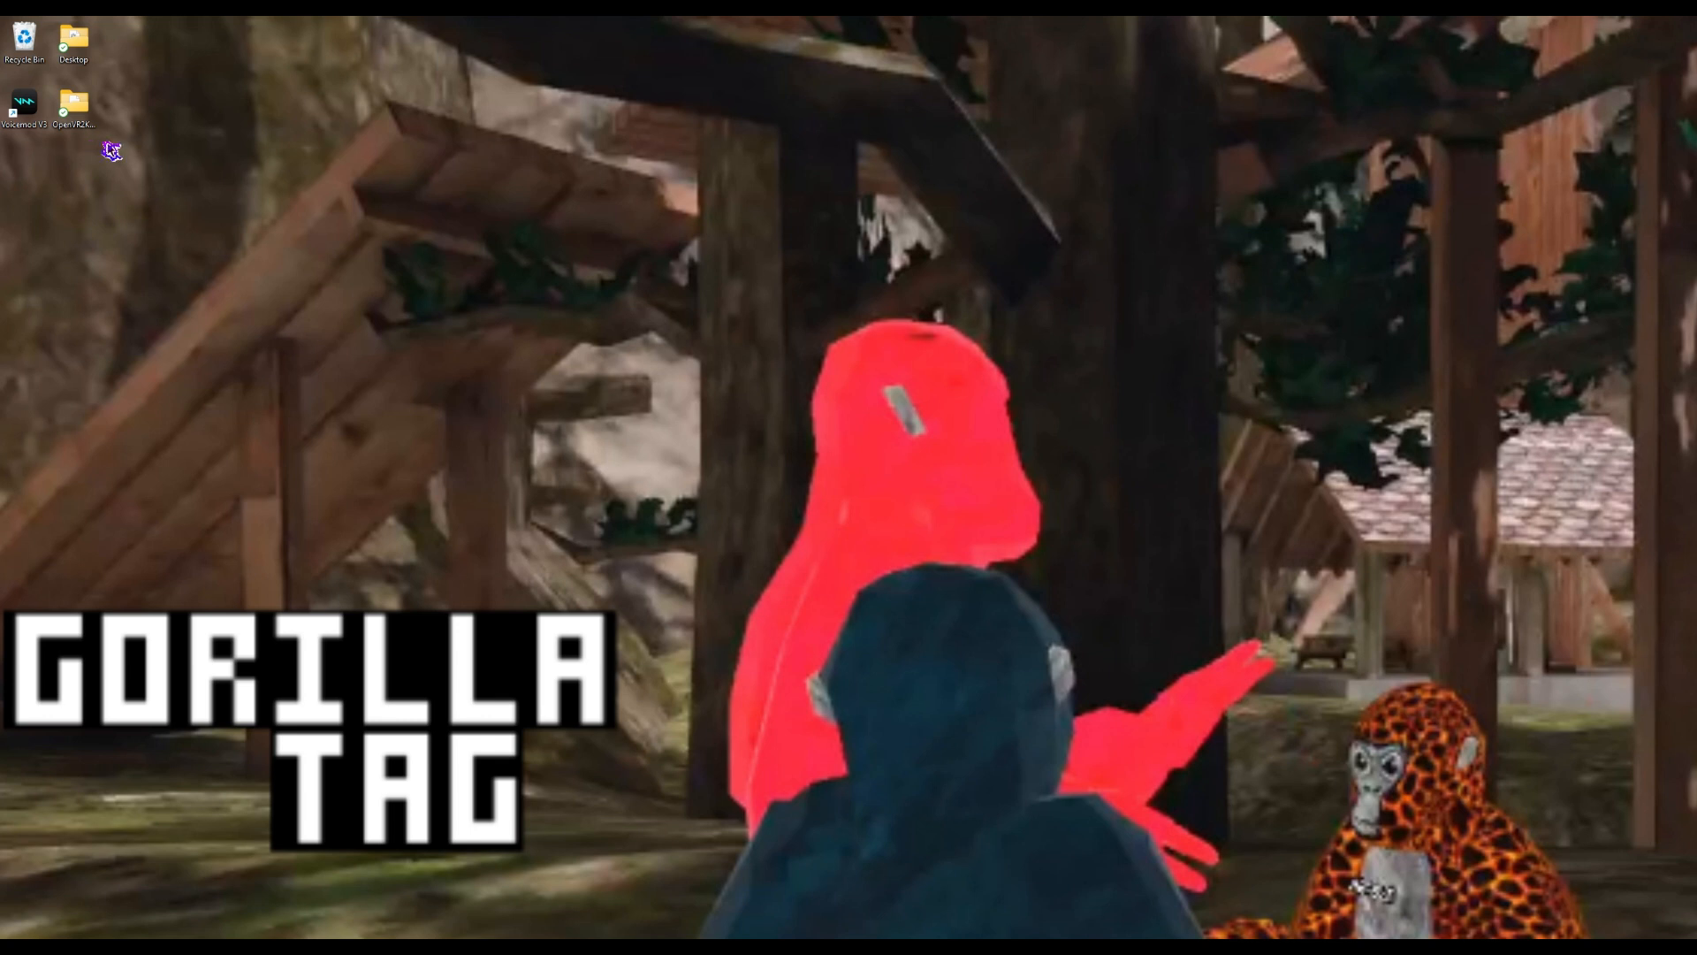
{"action": "mouse_move", "coordinate": [183, 166]}
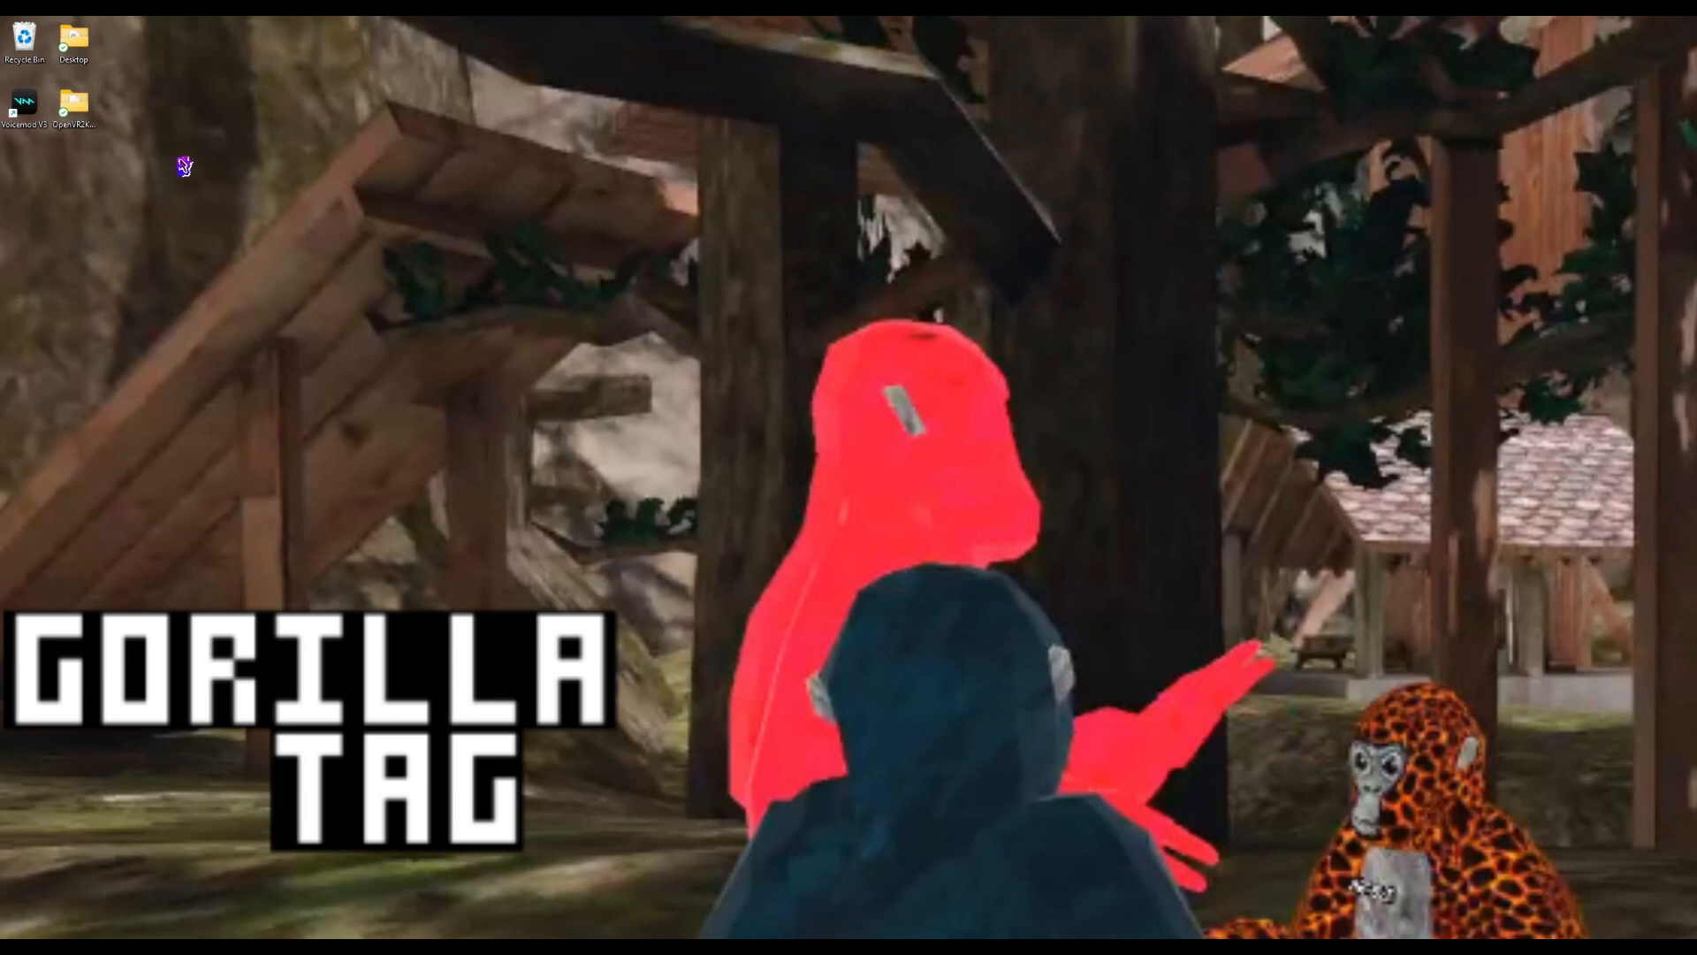
{"action": "mouse_move", "coordinate": [375, 663]}
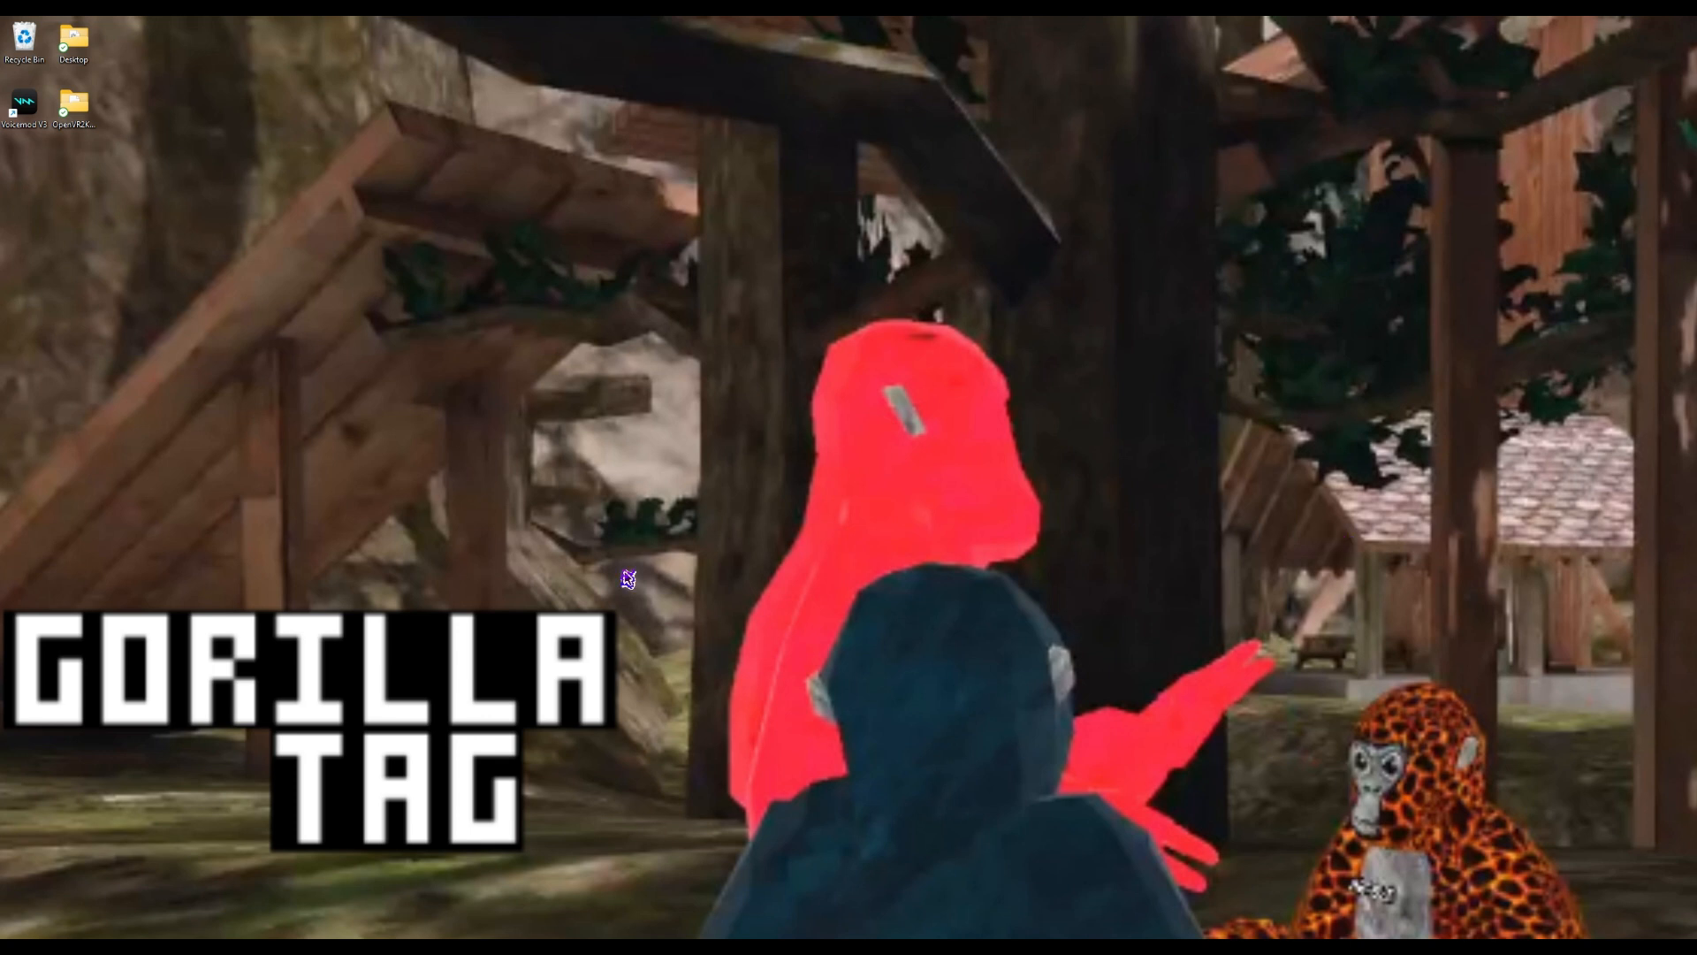
{"action": "mouse_move", "coordinate": [184, 116]}
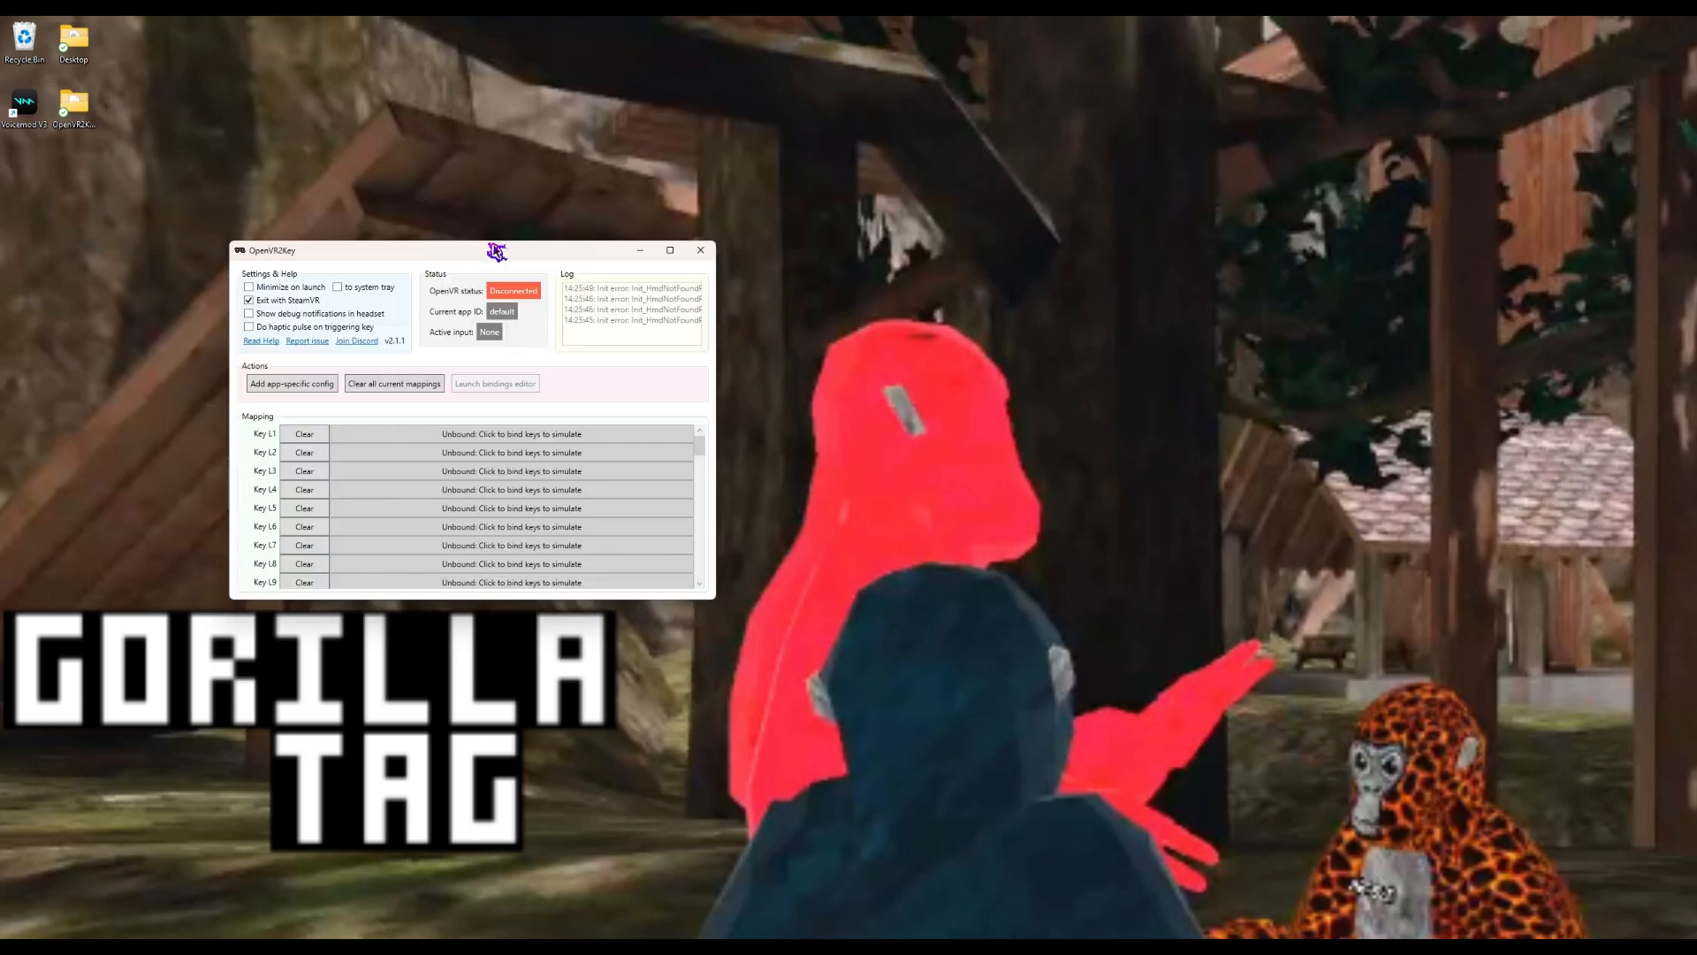
Drag the OpenVR2Key window rightward across the screen and scroll its key-mapping list
{"action": "left_click_drag", "start_coordinate": [495, 249], "coordinate": [974, 223]}
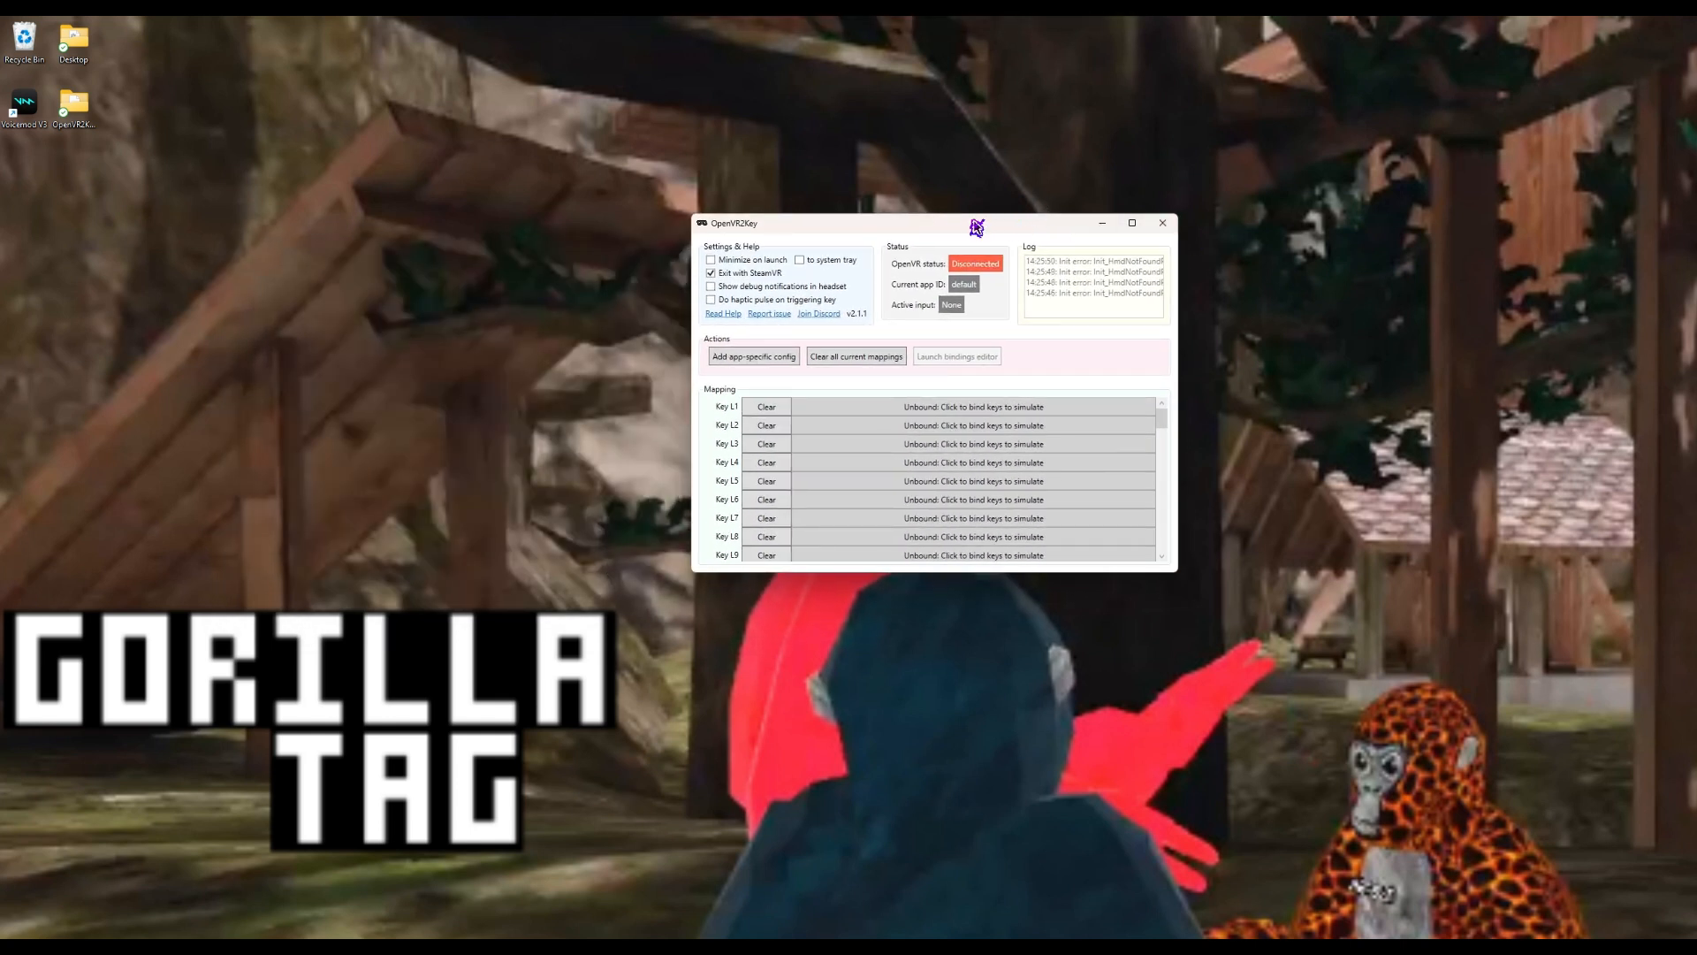
{"action": "left_click_drag", "start_coordinate": [931, 222], "coordinate": [1190, 207]}
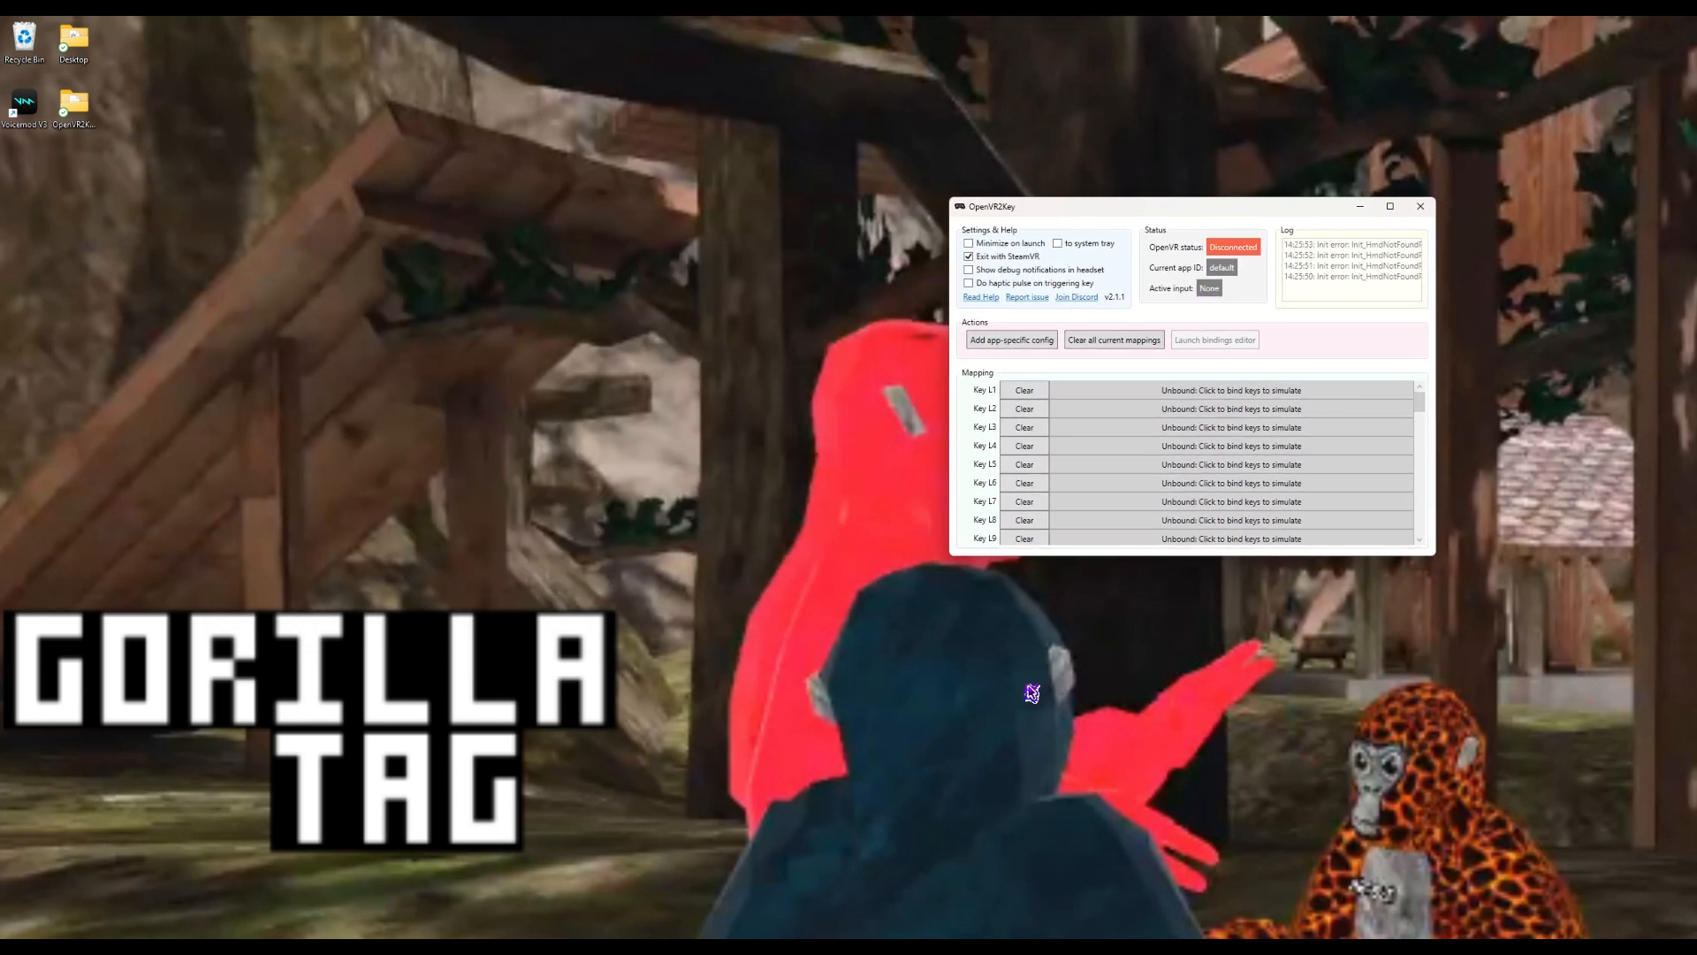
{"action": "mouse_move", "coordinate": [724, 530]}
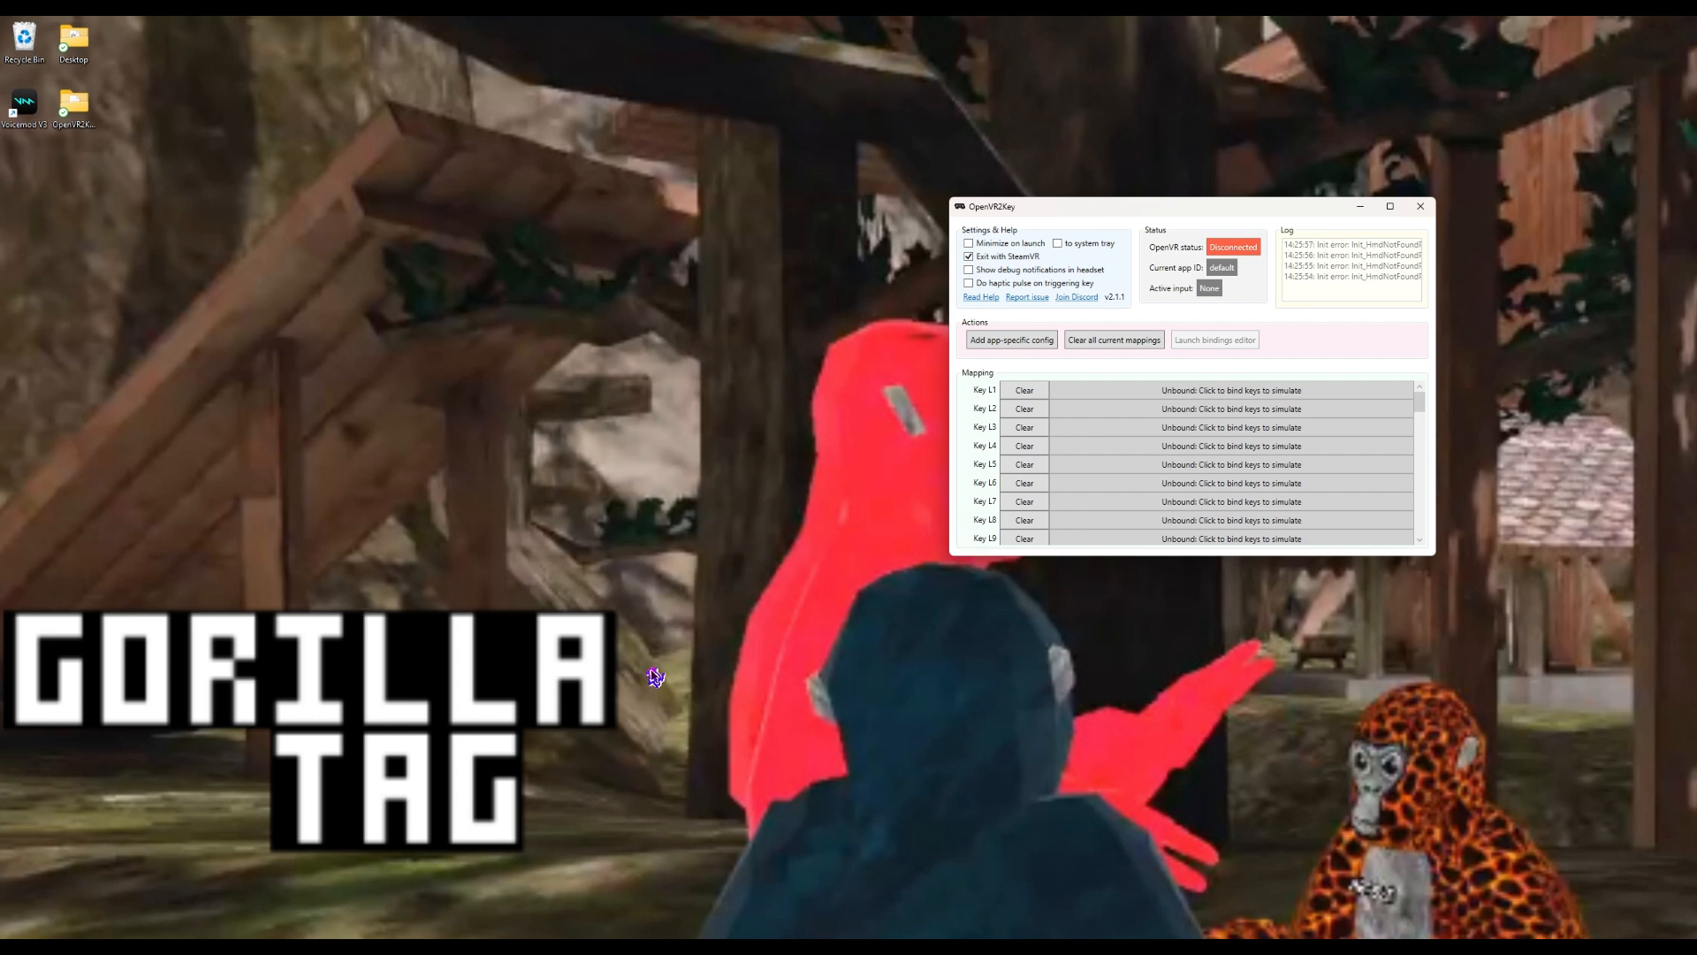
{"action": "mouse_move", "coordinate": [1331, 354]}
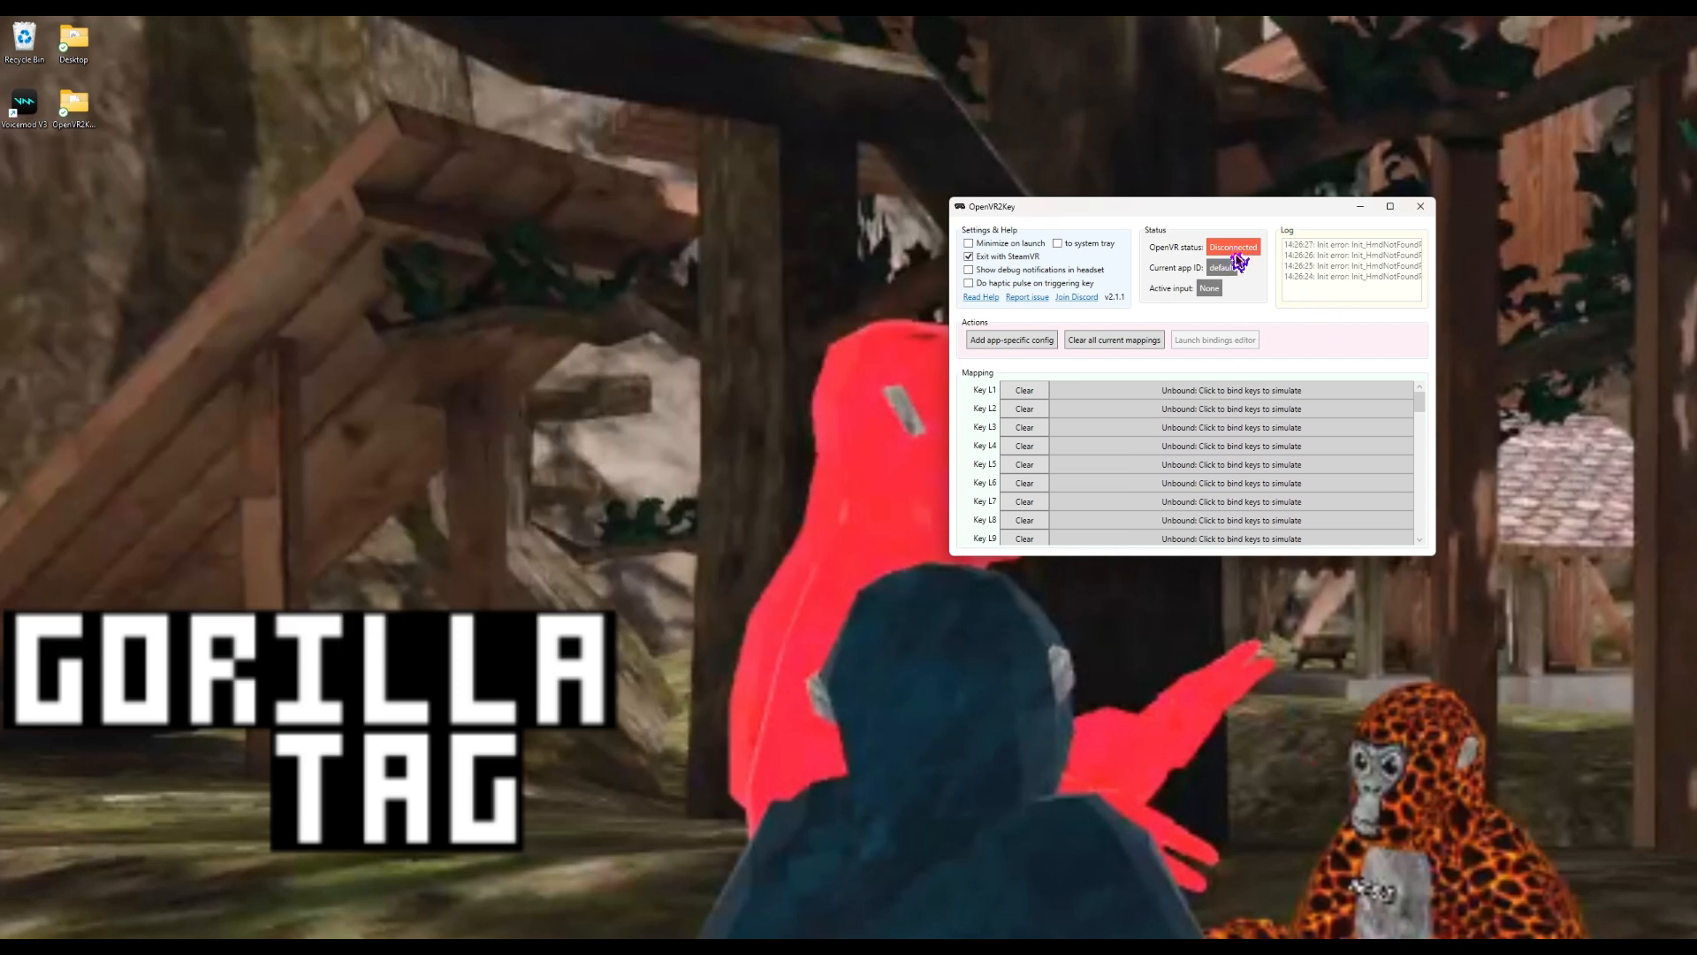
{"action": "scroll", "scroll_direction": "down", "scroll_amount": 3}
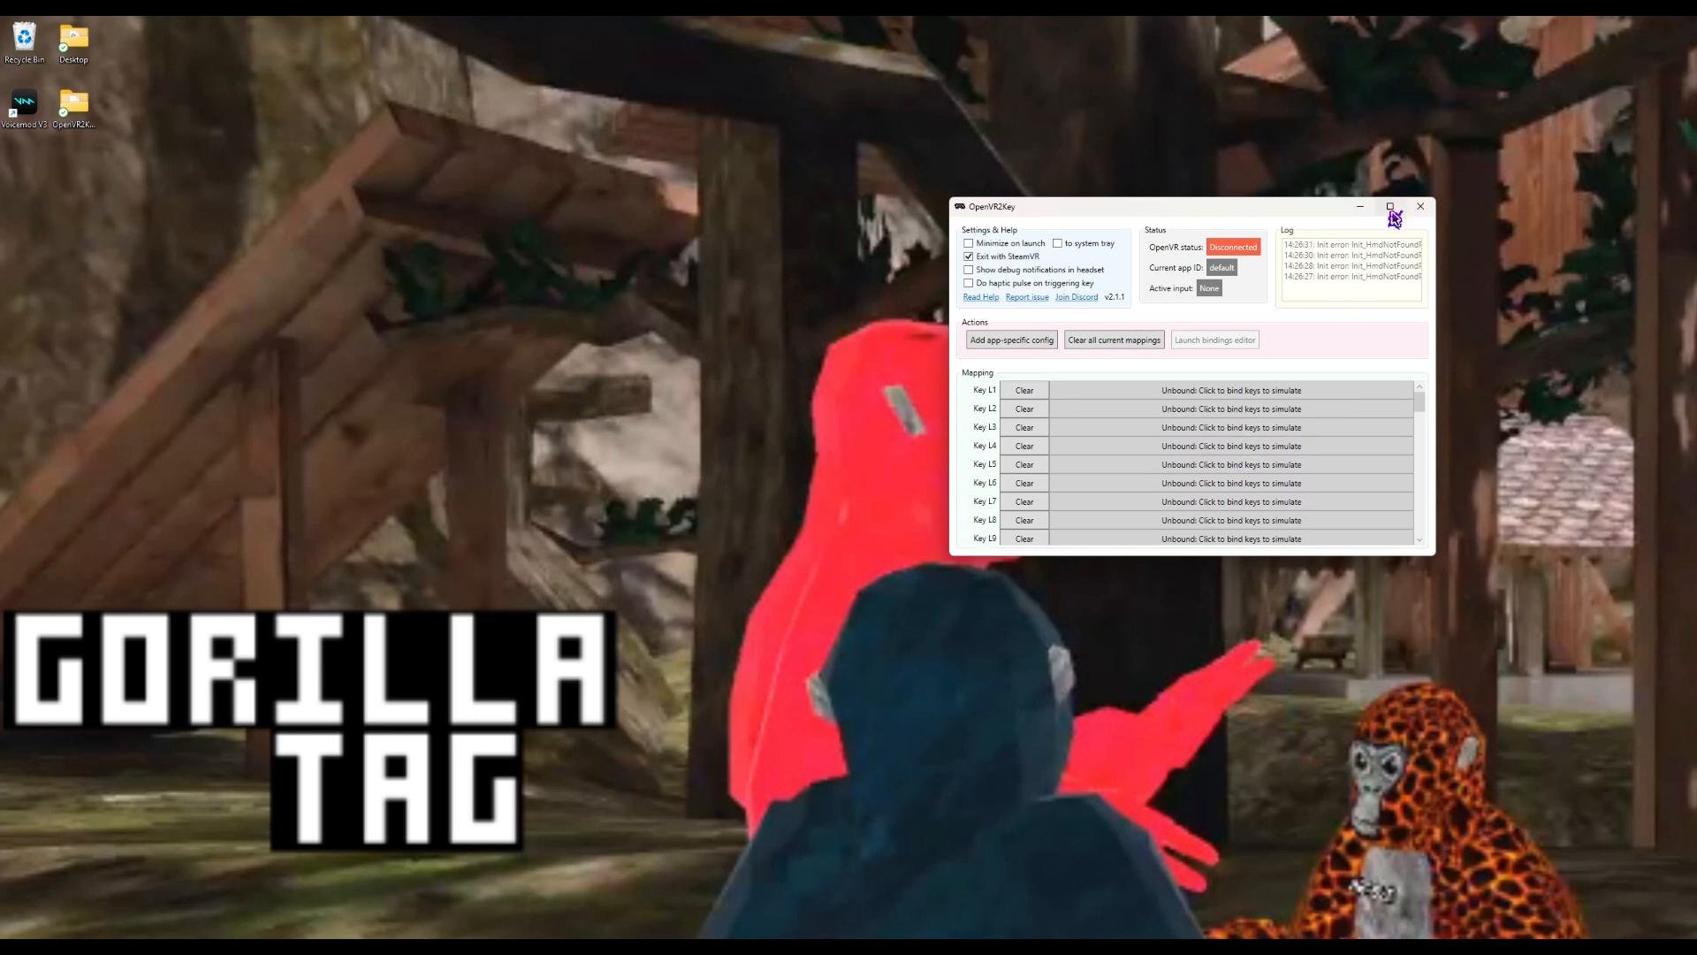
Minimize the OpenVR2Key window, leaving only the desktop showing
{"action": "left_click", "coordinate": [1424, 206]}
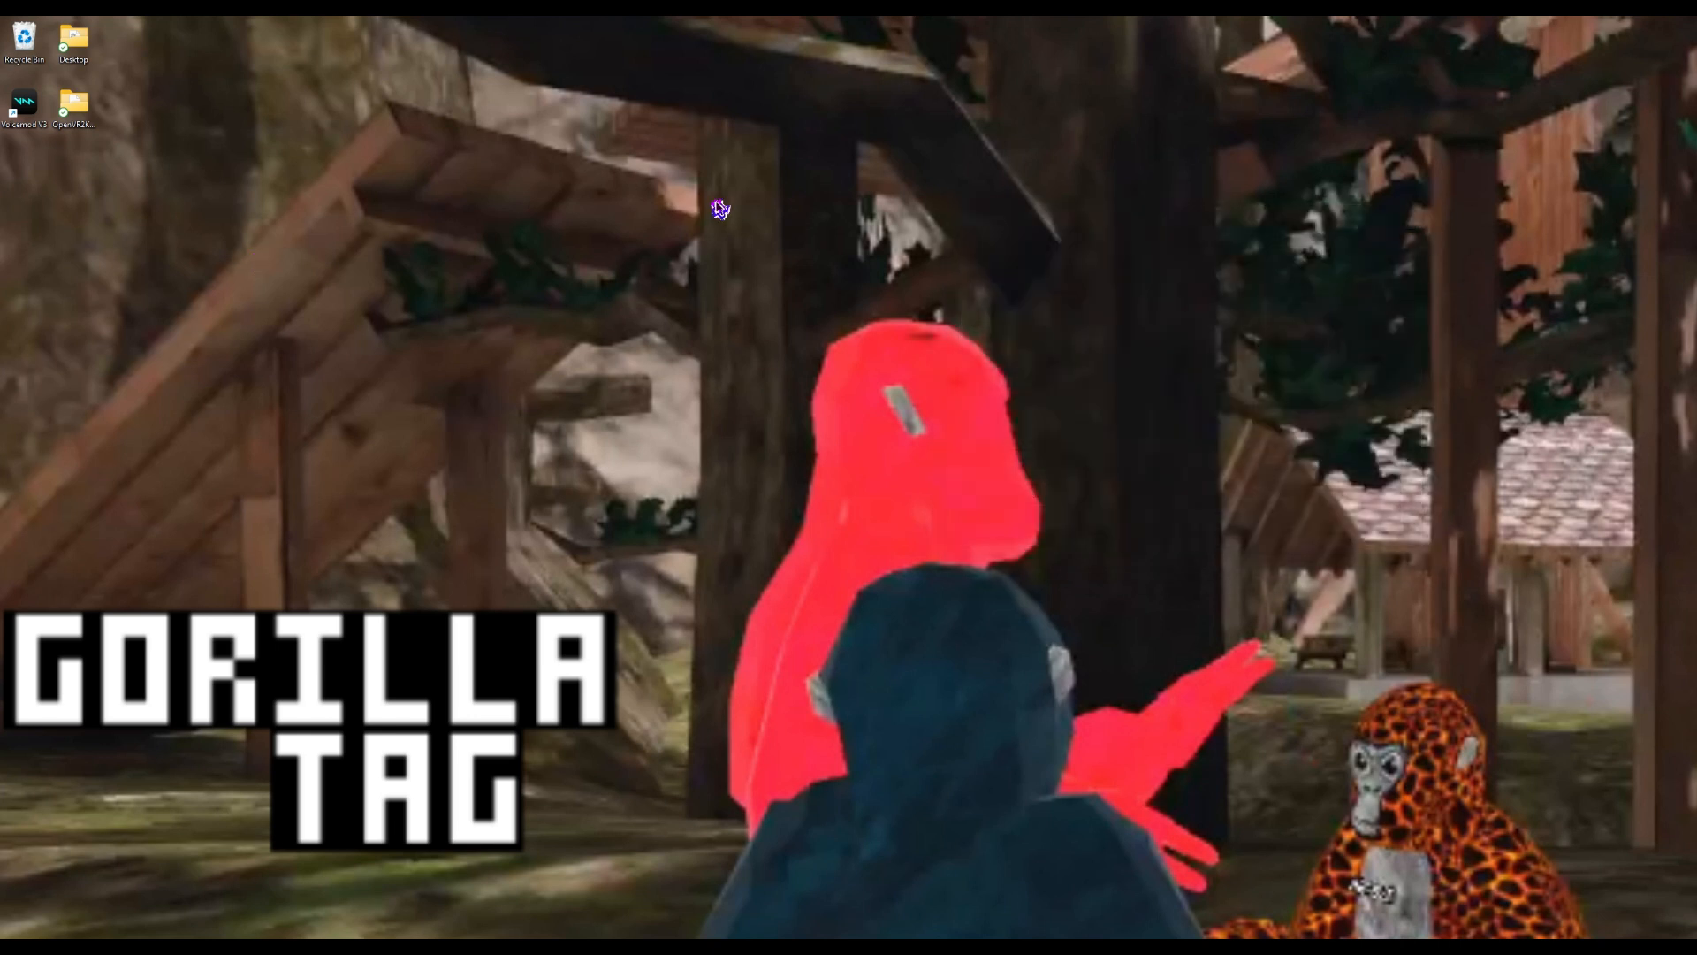
{"action": "mouse_move", "coordinate": [965, 406]}
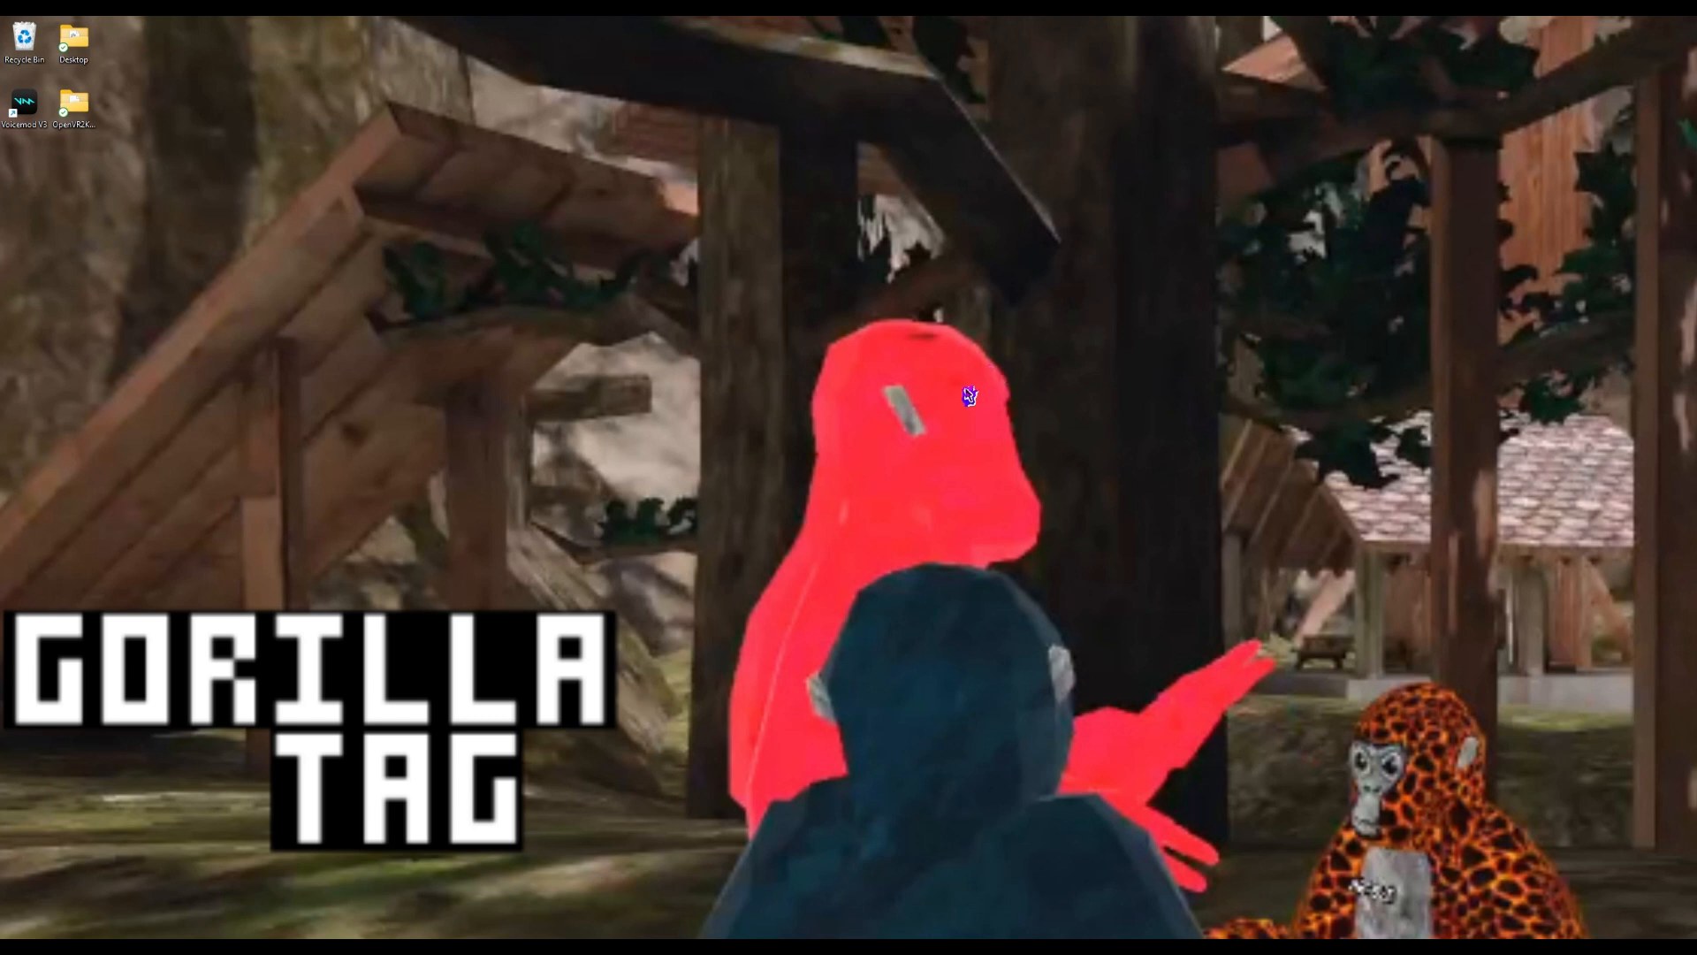
{"action": "mouse_move", "coordinate": [916, 442]}
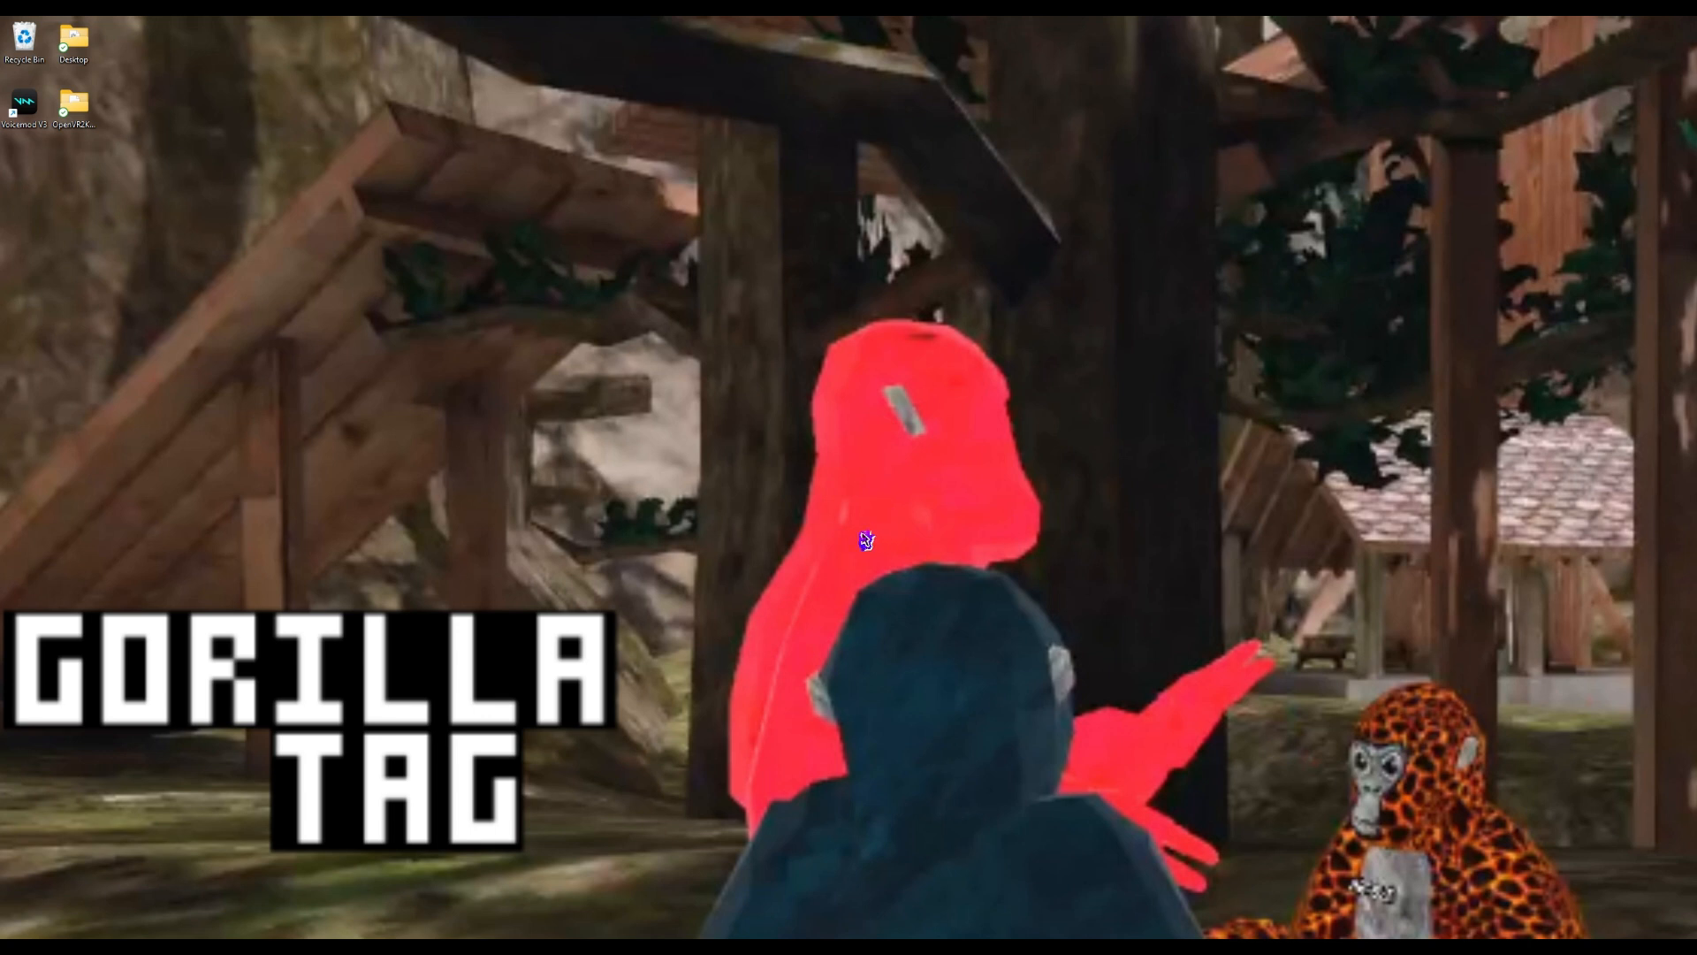
{"action": "mouse_move", "coordinate": [832, 546]}
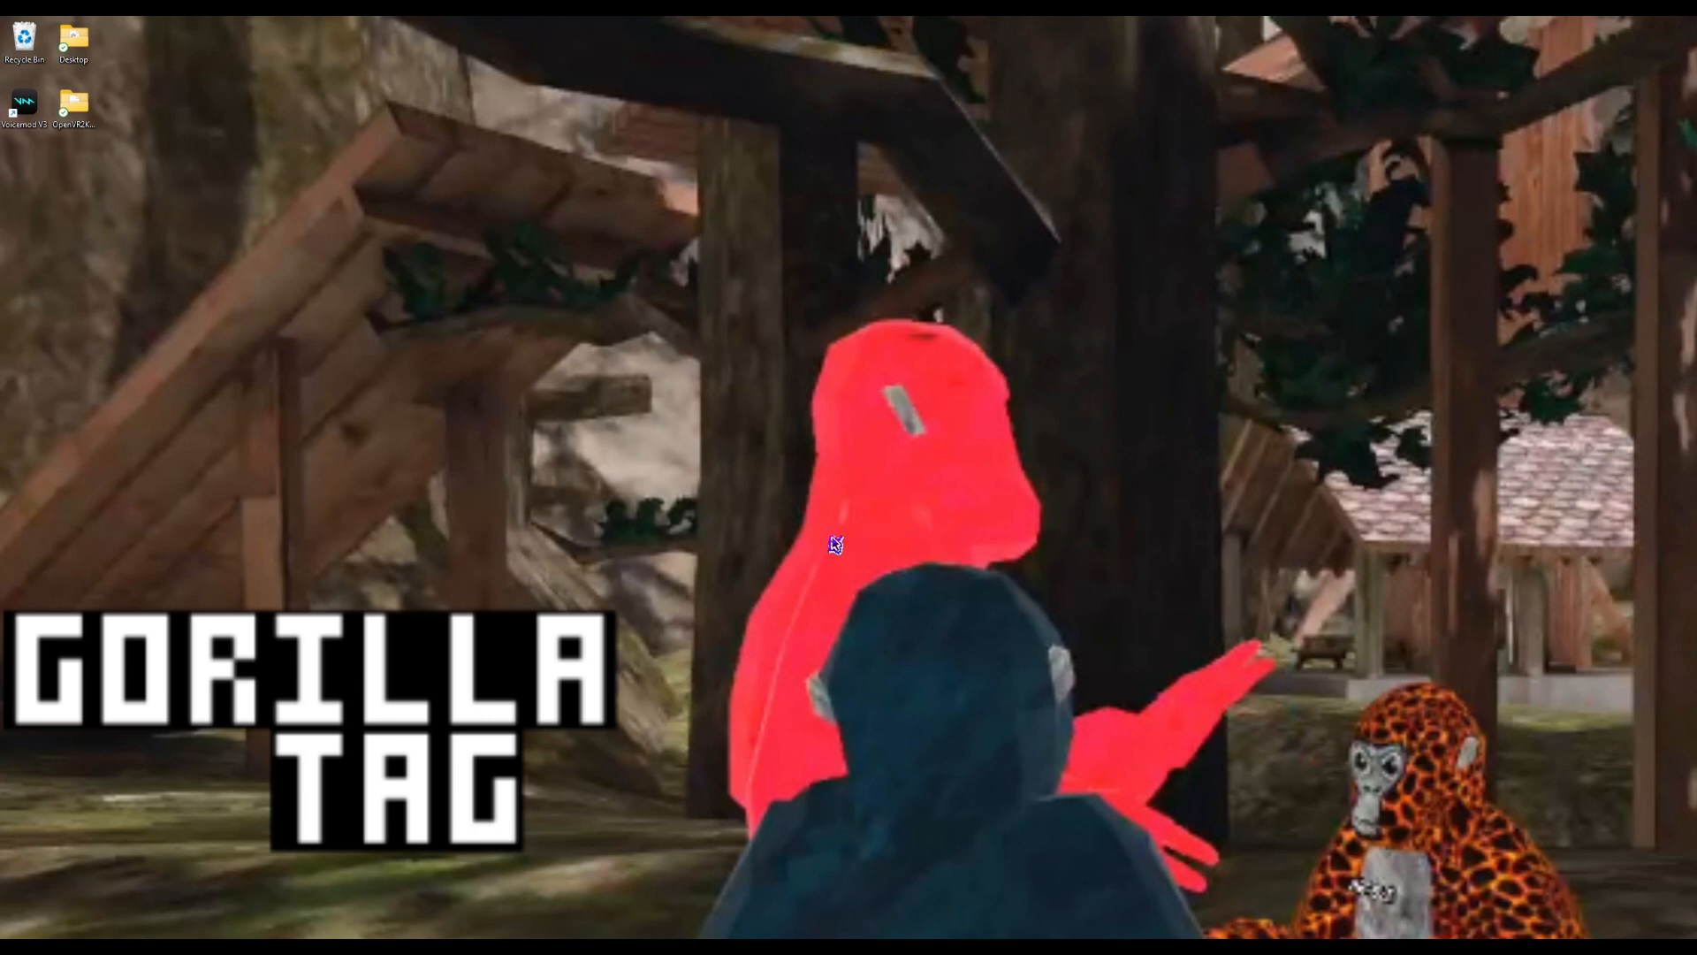
{"action": "mouse_move", "coordinate": [835, 25]}
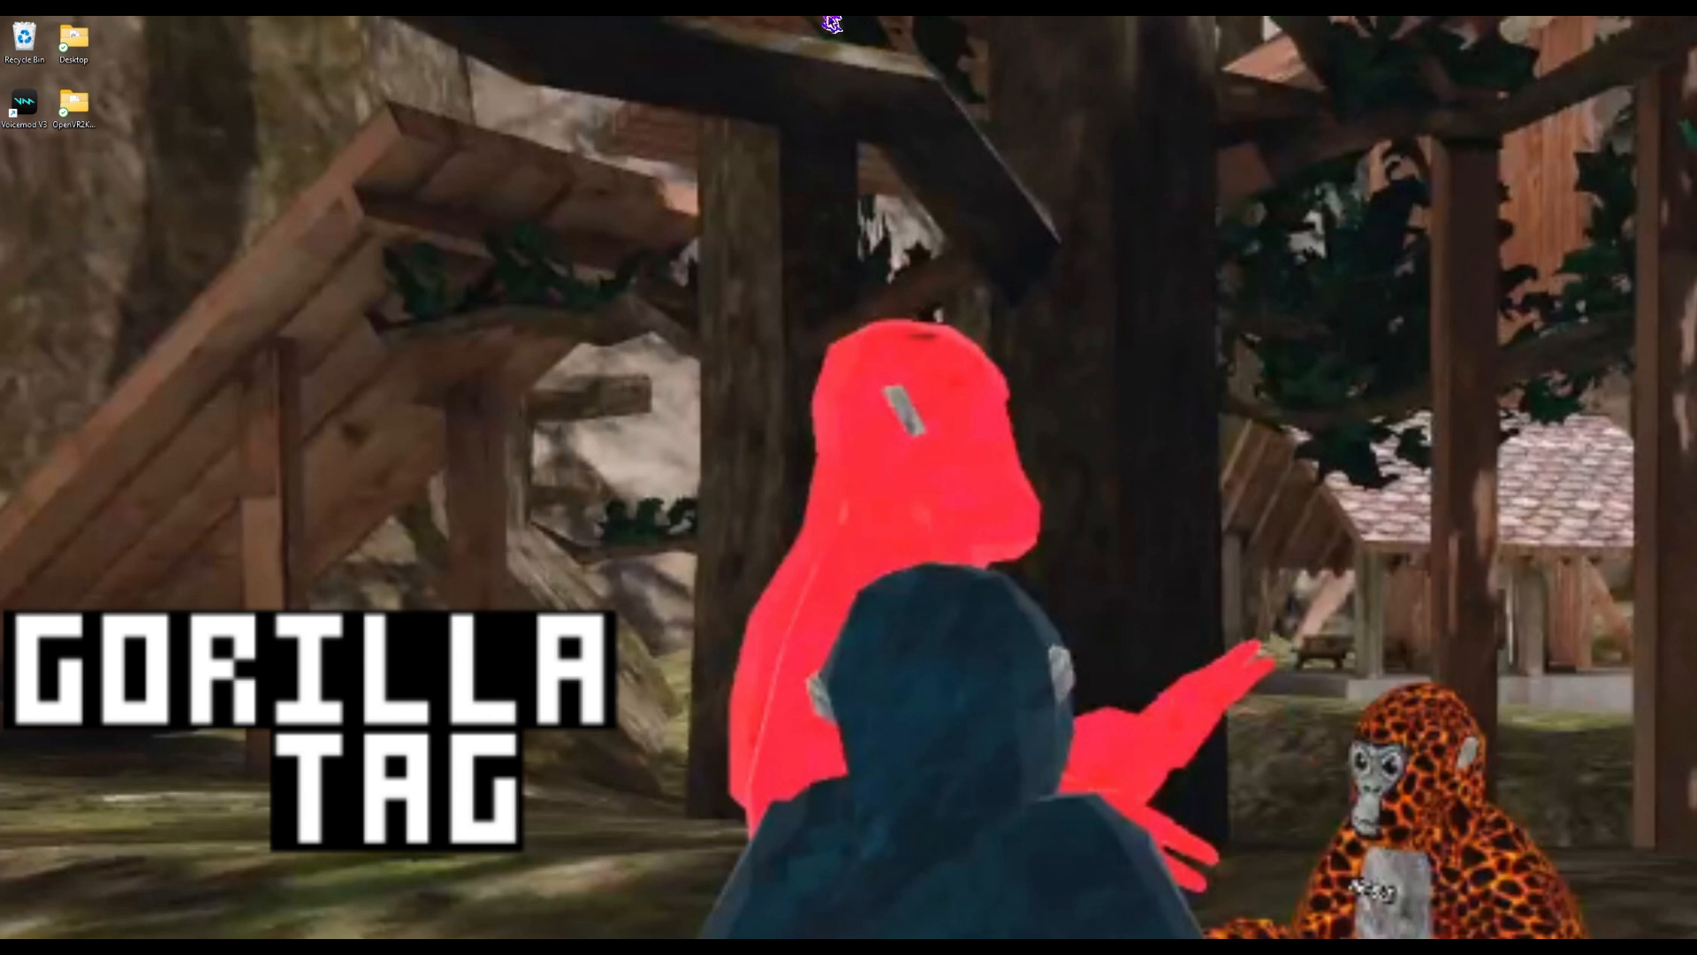